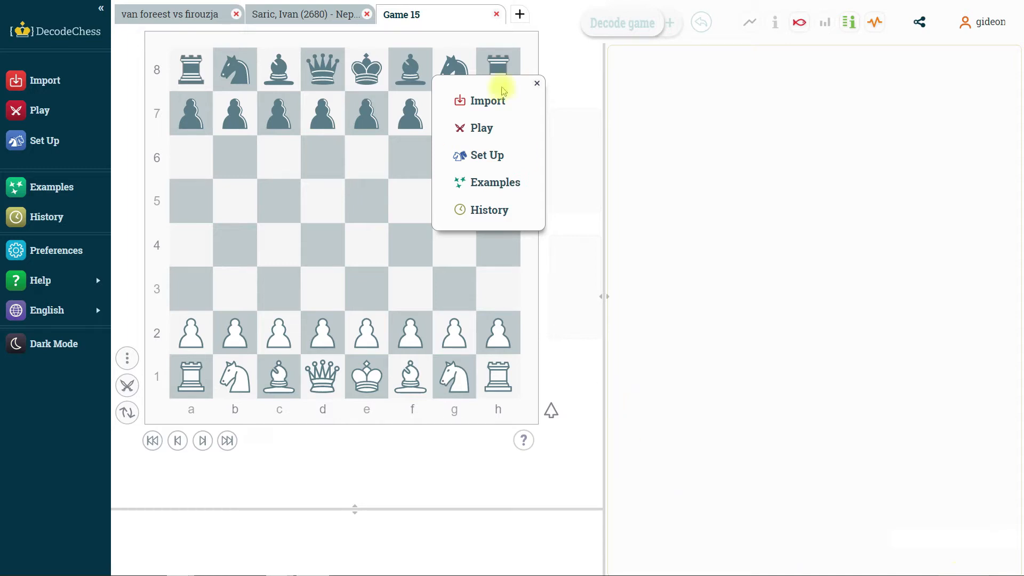
{"action": "mouse_move", "coordinate": [434, 96]}
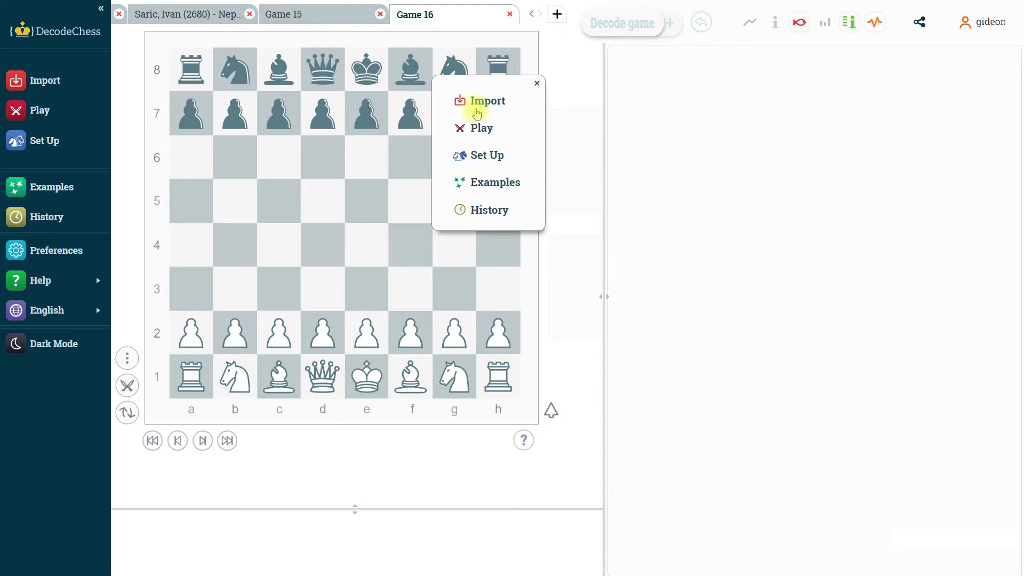
{"action": "mouse_move", "coordinate": [486, 101]}
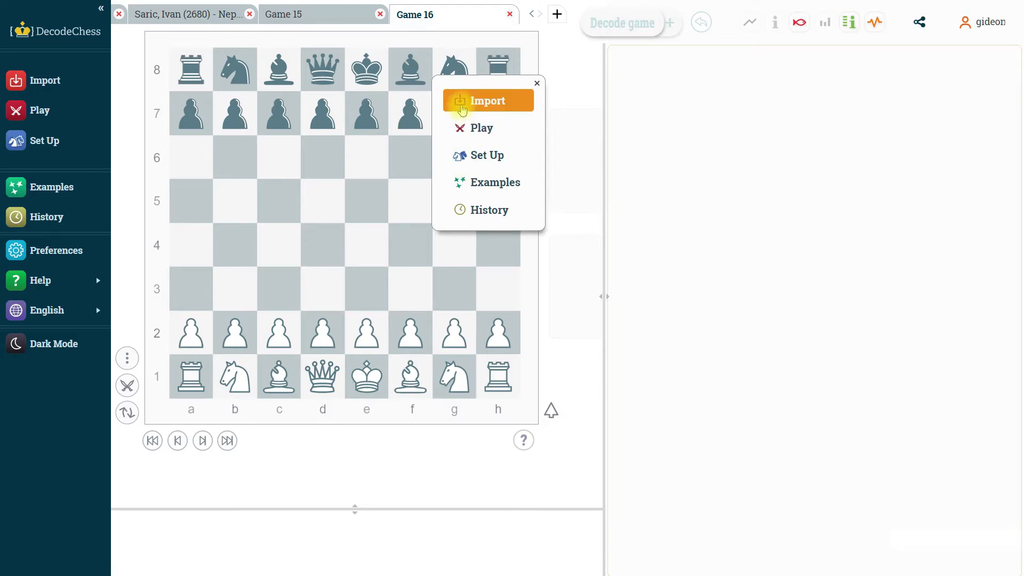
{"action": "mouse_move", "coordinate": [483, 154]}
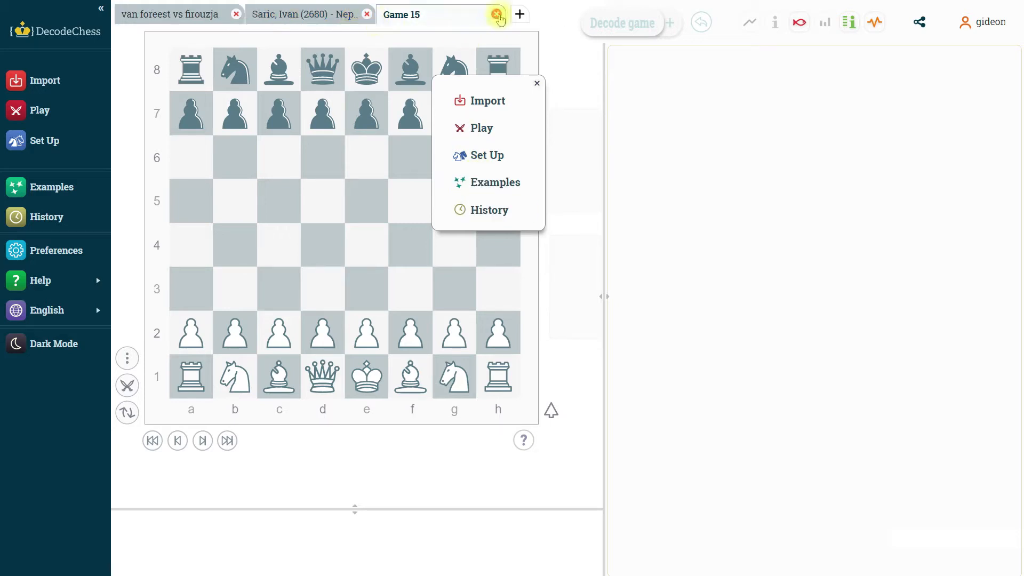
- Close the empty Game 15 tab and show the Saric game's evaluation graph and Move Info panel
{"action": "left_click", "coordinate": [497, 14]}
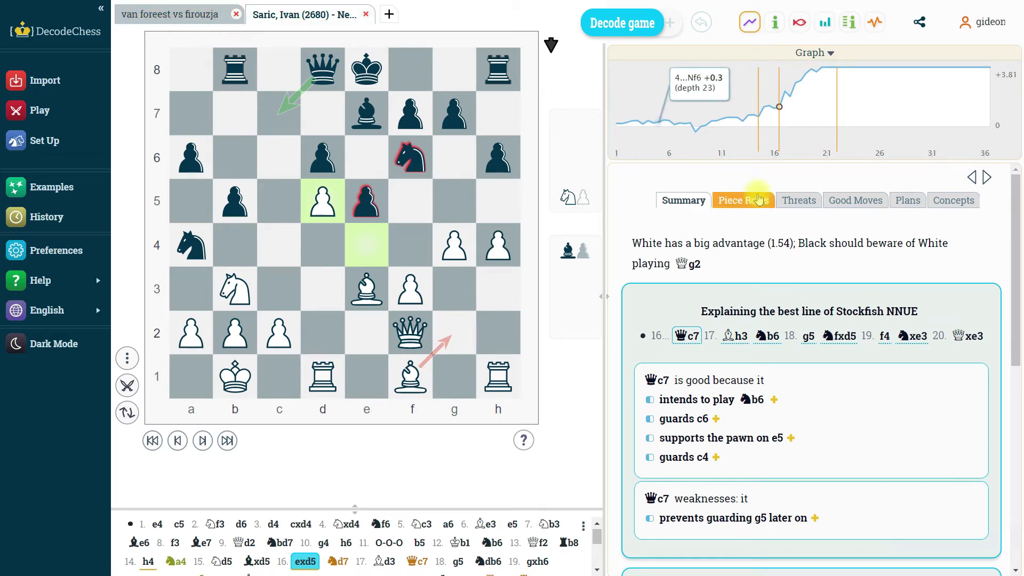
{"action": "mouse_move", "coordinate": [621, 23]}
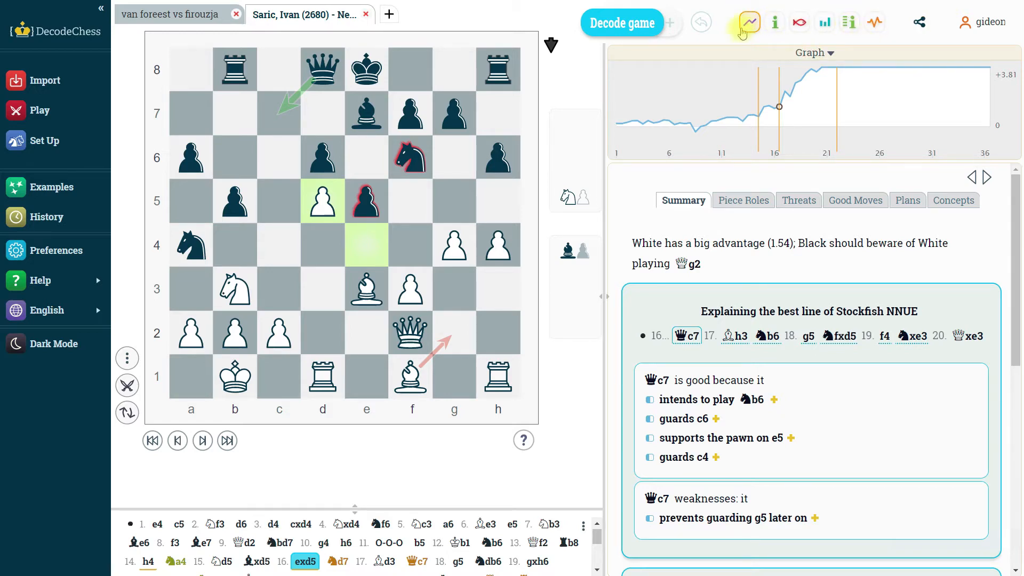
{"action": "mouse_move", "coordinate": [748, 21]}
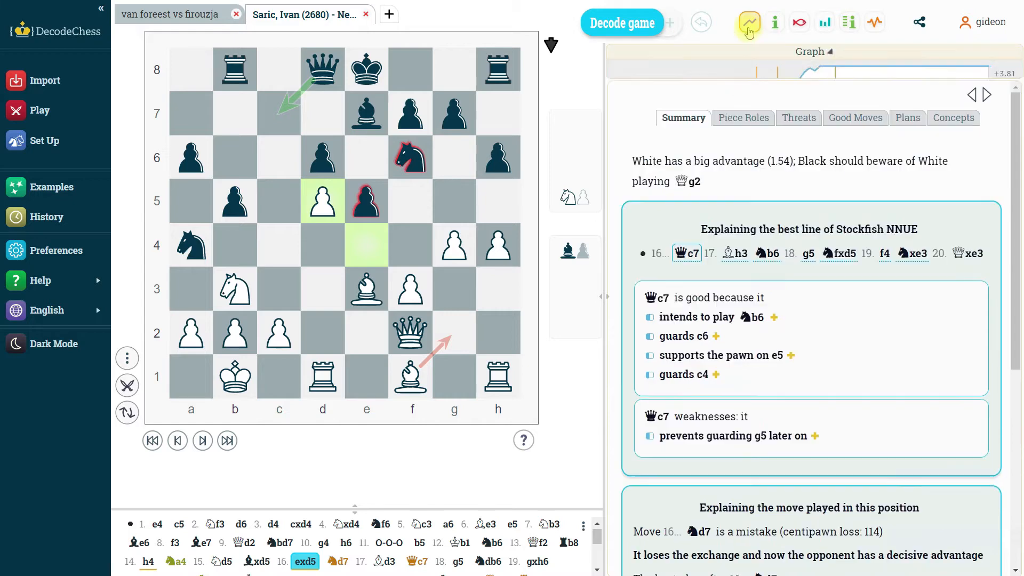
{"action": "left_click", "coordinate": [749, 21]}
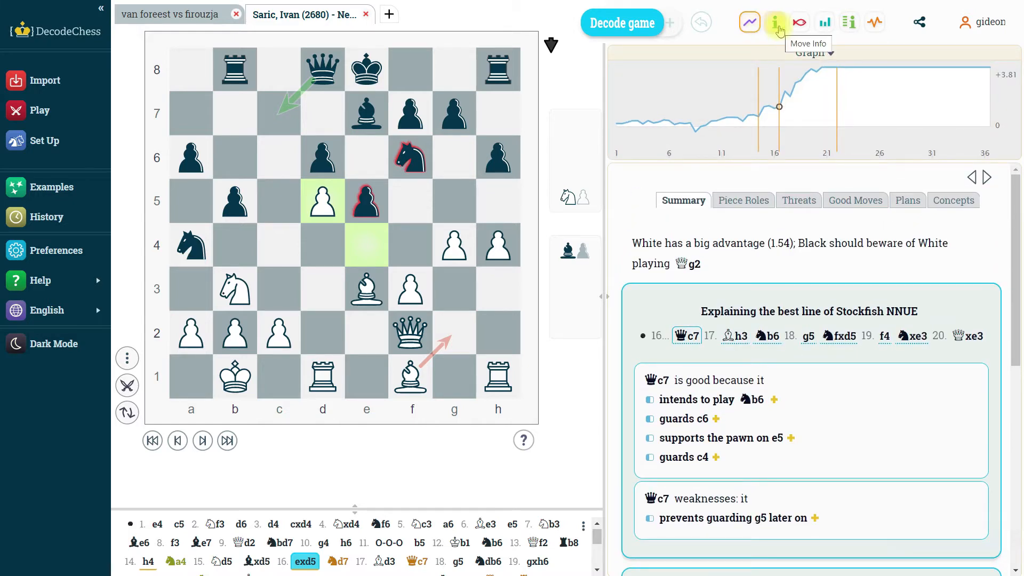
{"action": "left_click", "coordinate": [777, 23]}
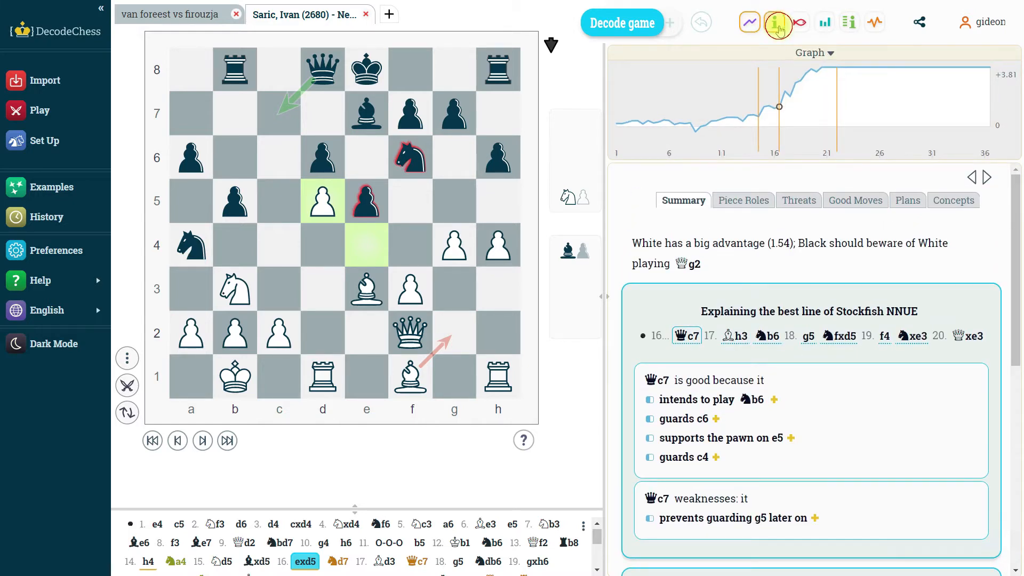
{"action": "left_click", "coordinate": [776, 23]}
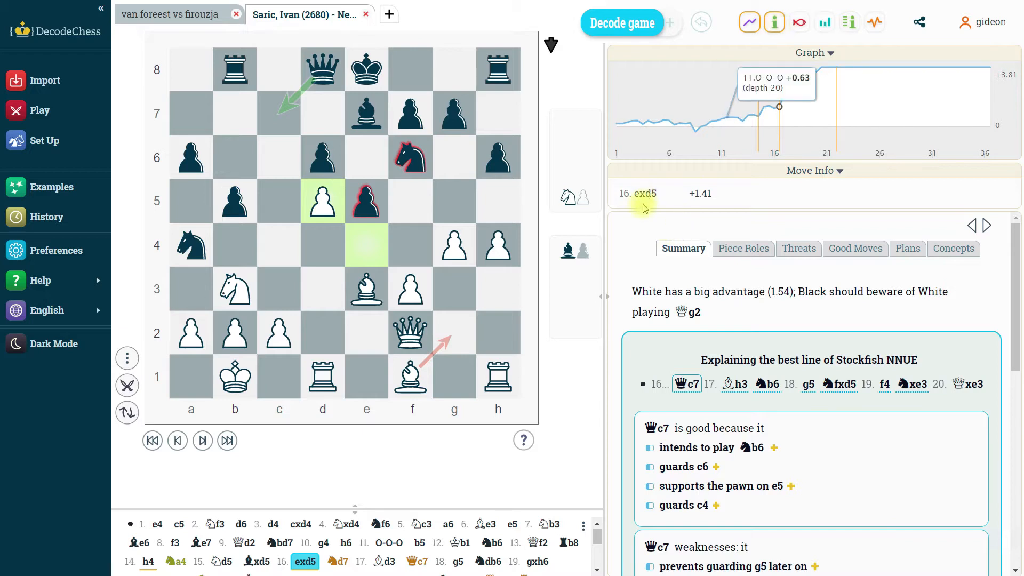
{"action": "mouse_move", "coordinate": [290, 506]}
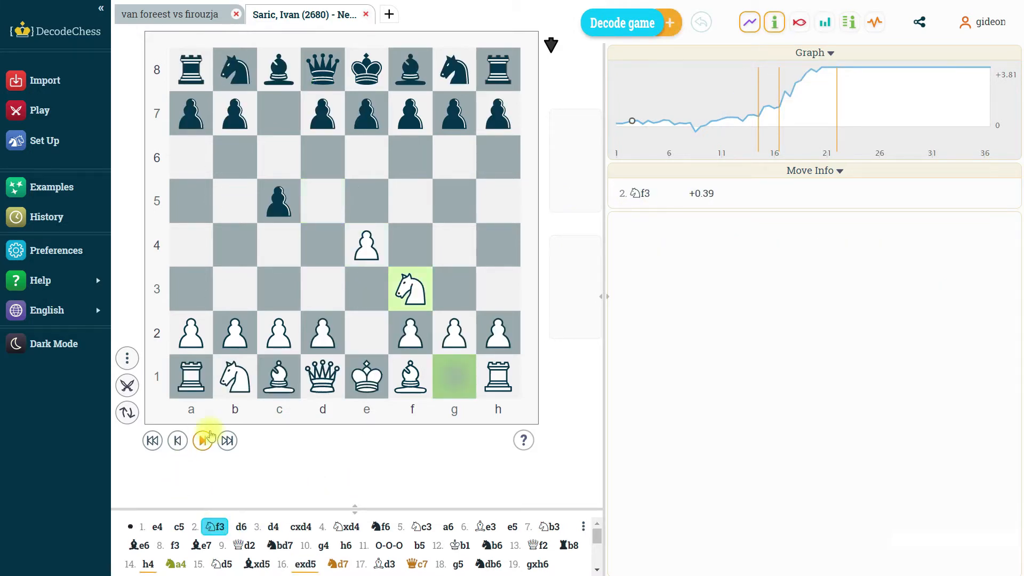
- Step forward to 2...d6 and leave the Move Info panel hidden, keeping only the graph
{"action": "left_click", "coordinate": [203, 439]}
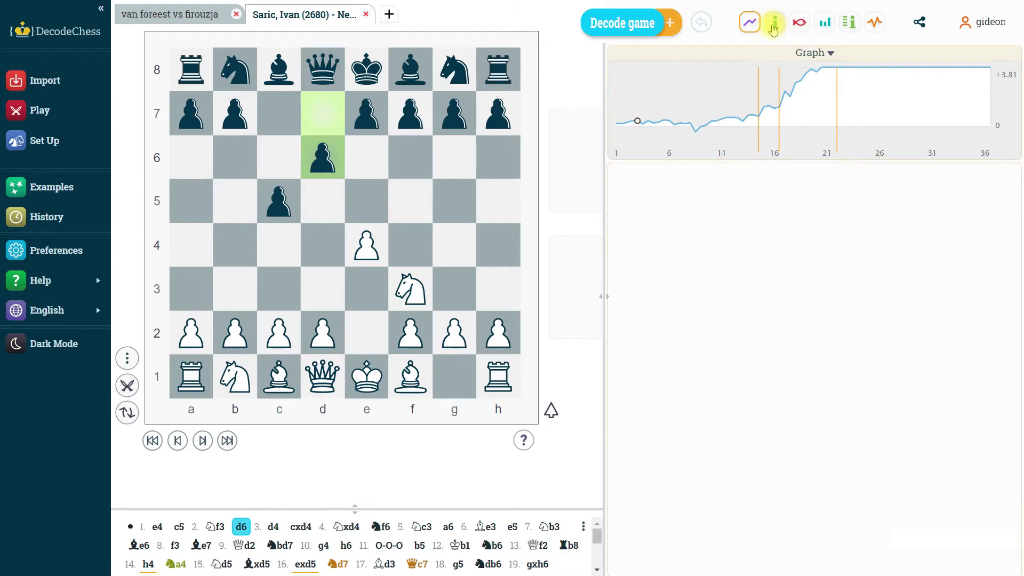
{"action": "left_click", "coordinate": [774, 21]}
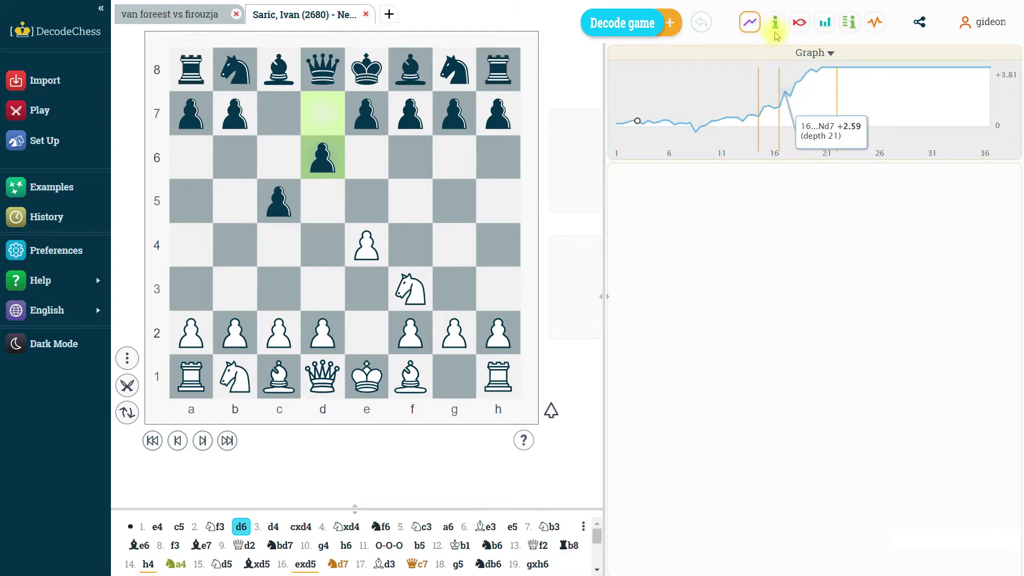
{"action": "left_click", "coordinate": [774, 22]}
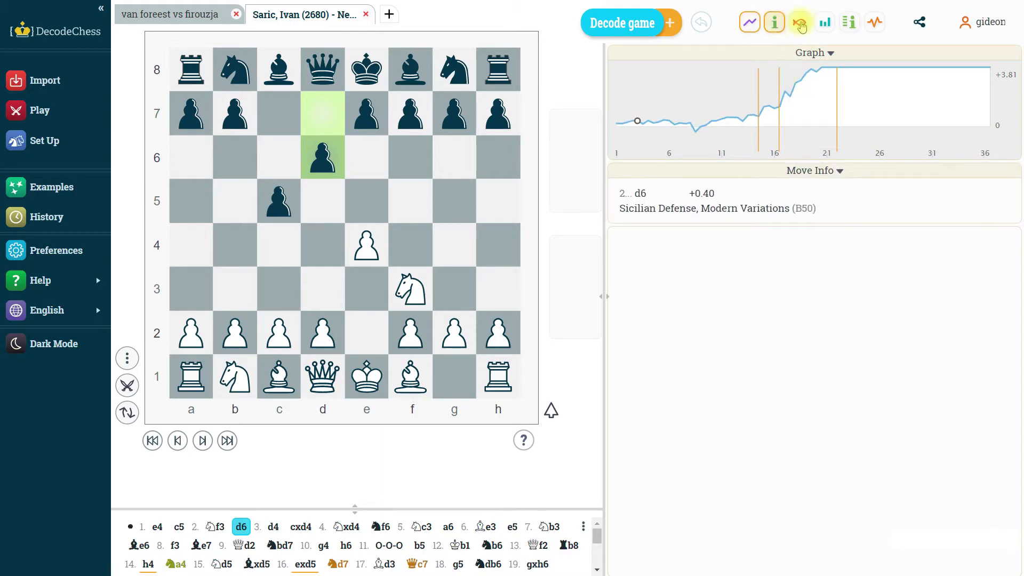
{"action": "left_click", "coordinate": [774, 21]}
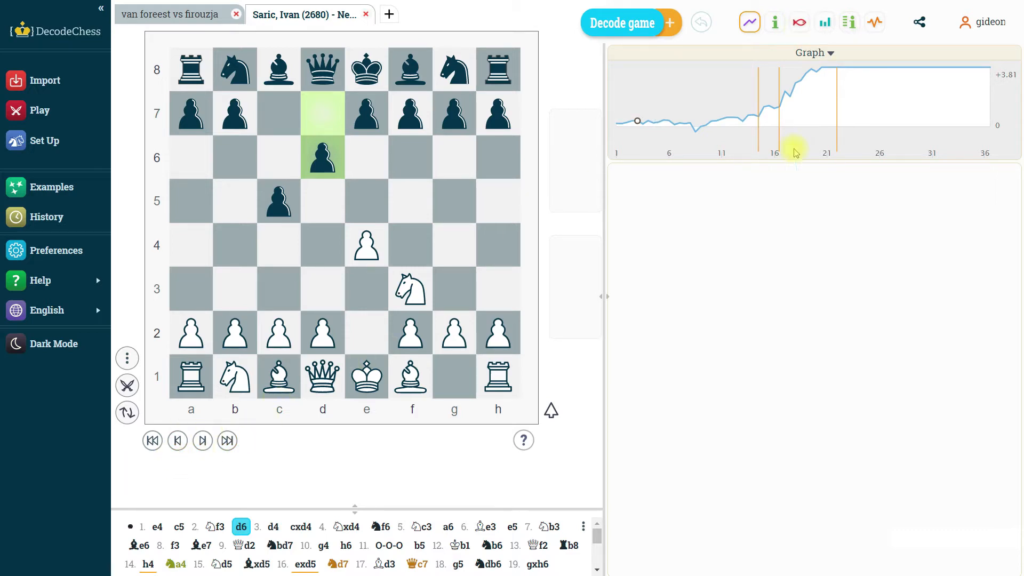
{"action": "mouse_move", "coordinate": [798, 22]}
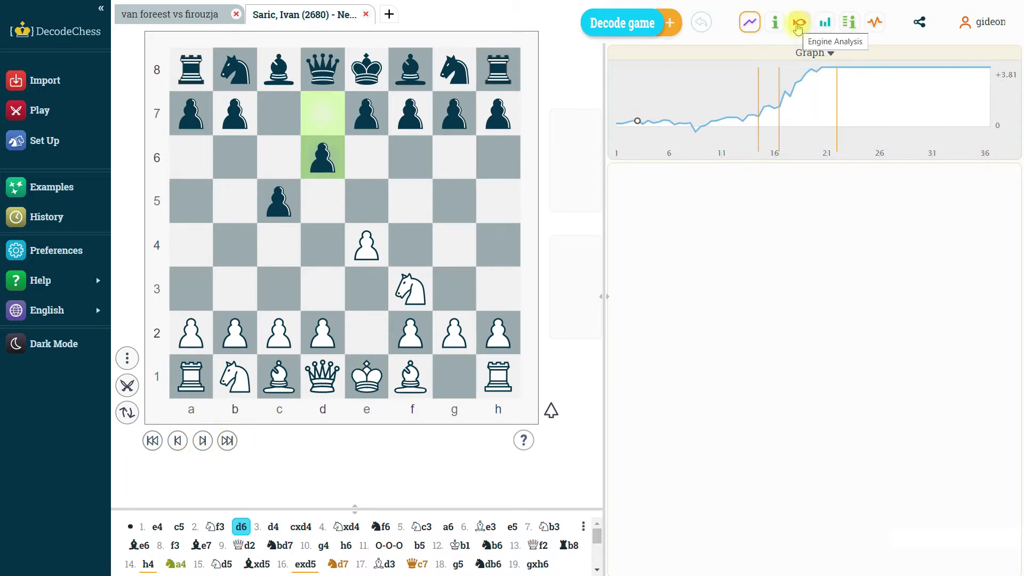
- Show the Stockfish engine analysis of 2...d6 and expand it with more analysis lines
{"action": "left_click", "coordinate": [798, 22]}
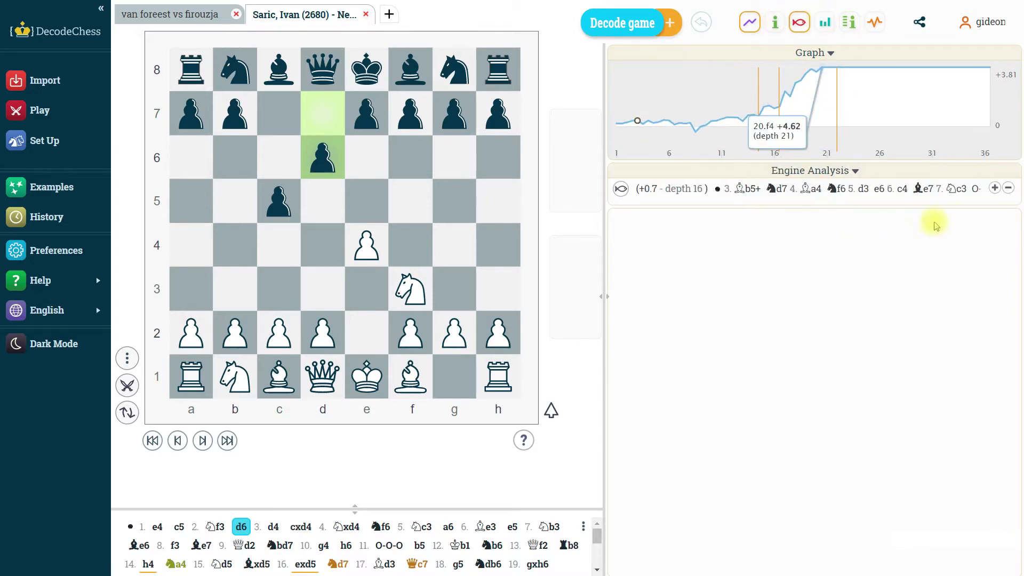
{"action": "left_click", "coordinate": [994, 189]}
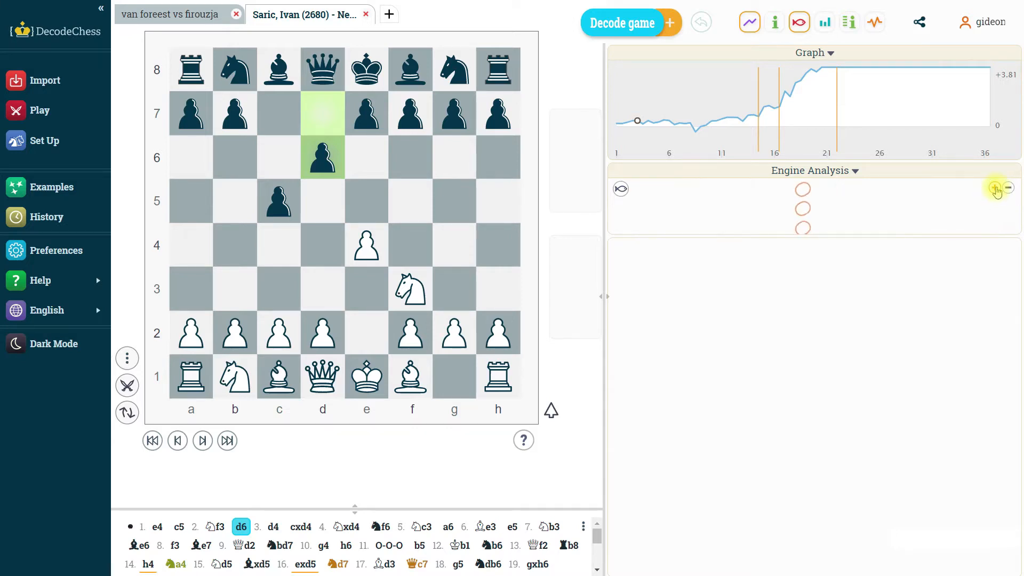
{"action": "left_click", "coordinate": [995, 188]}
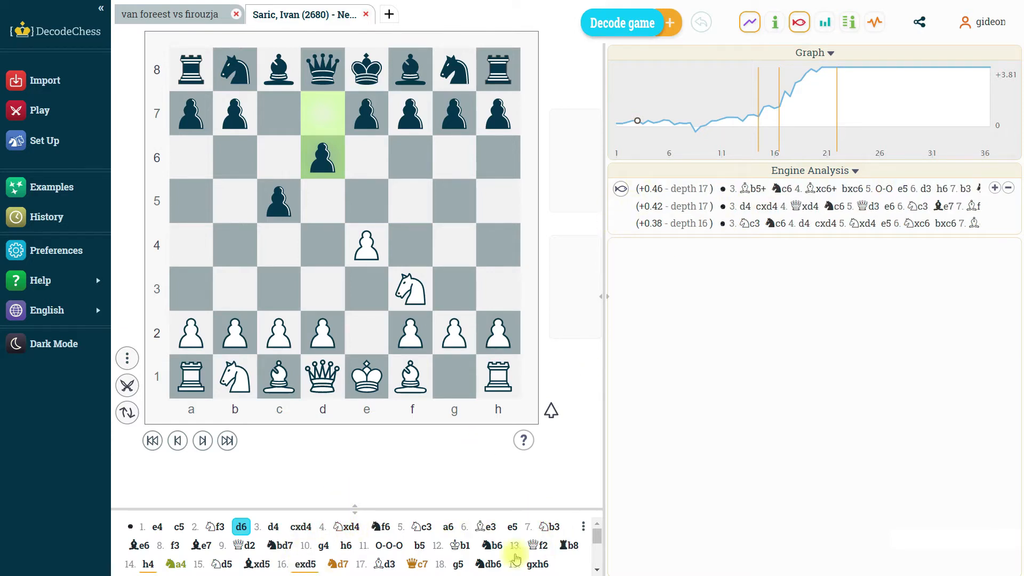
{"action": "left_click", "coordinate": [300, 526]}
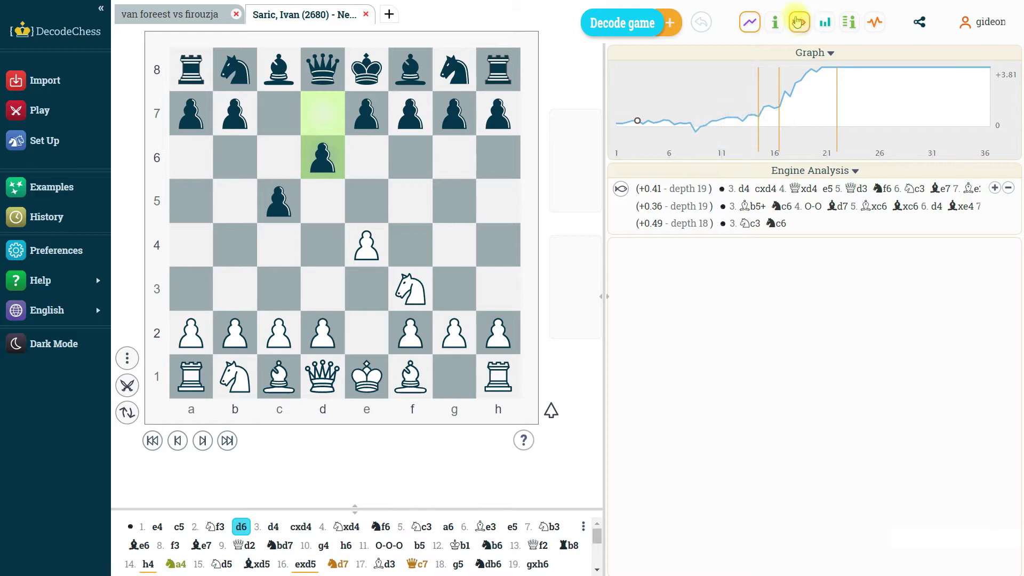
{"action": "left_click", "coordinate": [799, 22]}
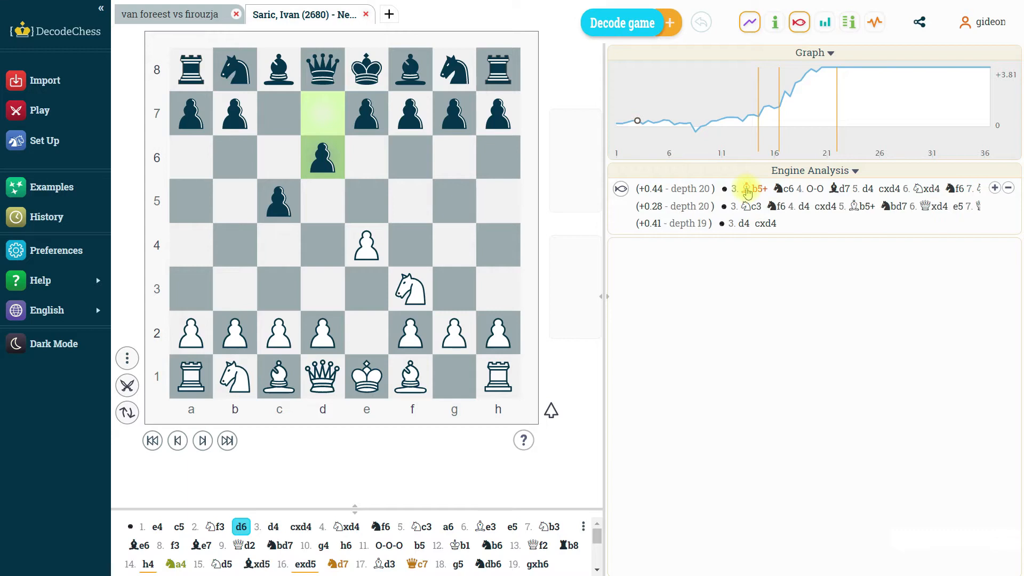
{"action": "mouse_move", "coordinate": [689, 189]}
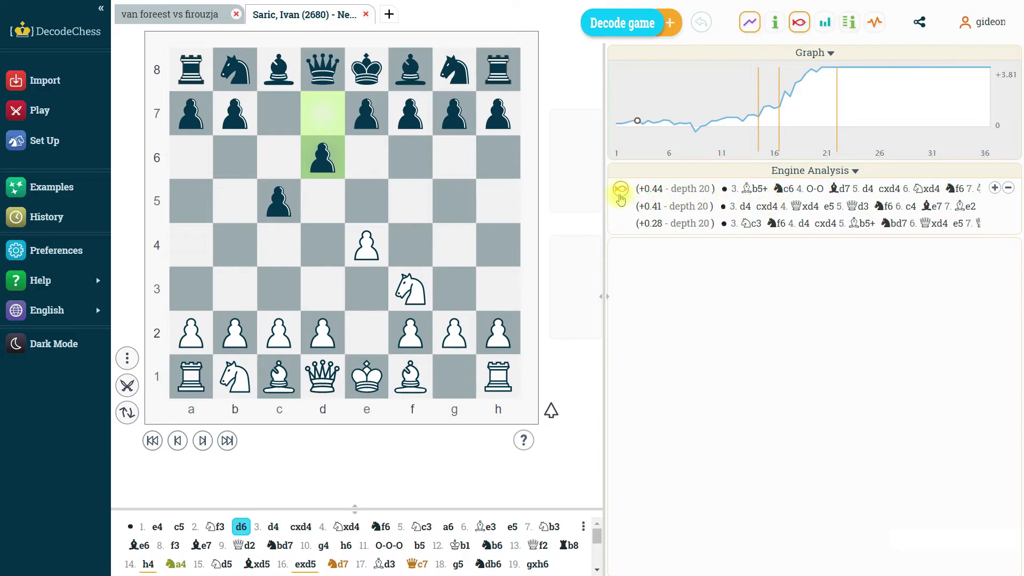
{"action": "mouse_move", "coordinate": [620, 190]}
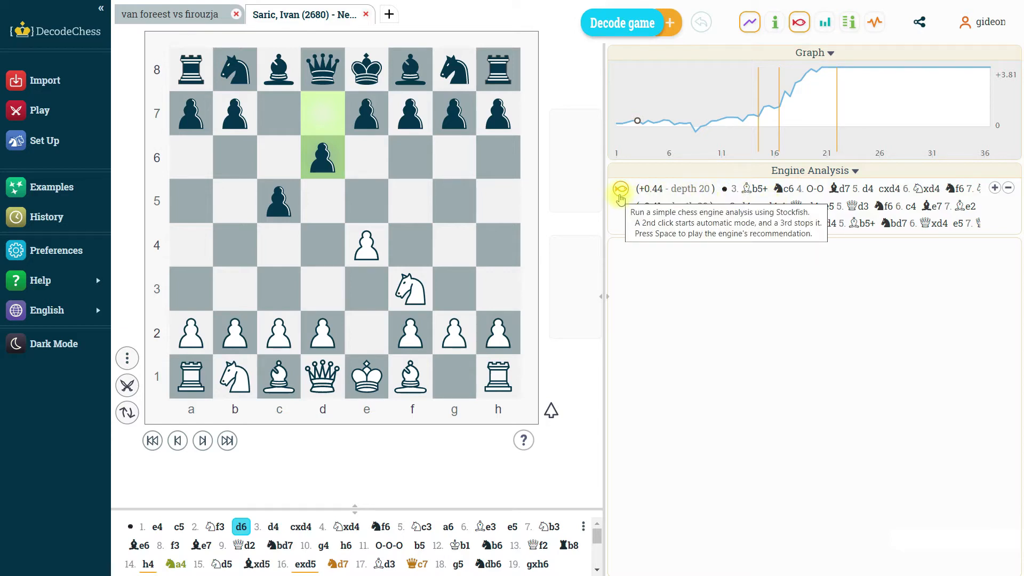
- Run the engine once, switch it to automatic, stop it, then hide the engine lines again
{"action": "left_click", "coordinate": [620, 189]}
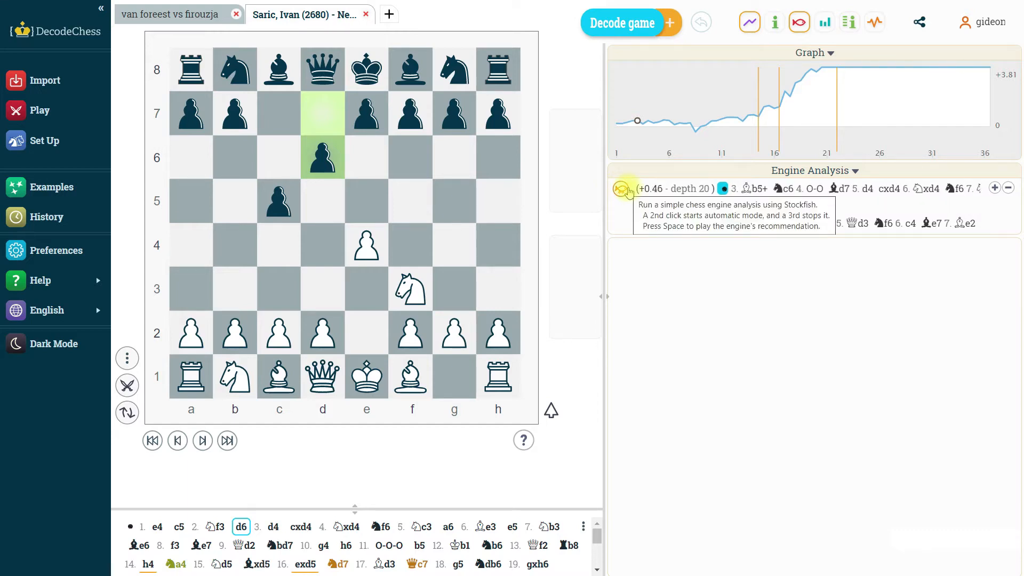
{"action": "left_click", "coordinate": [621, 188]}
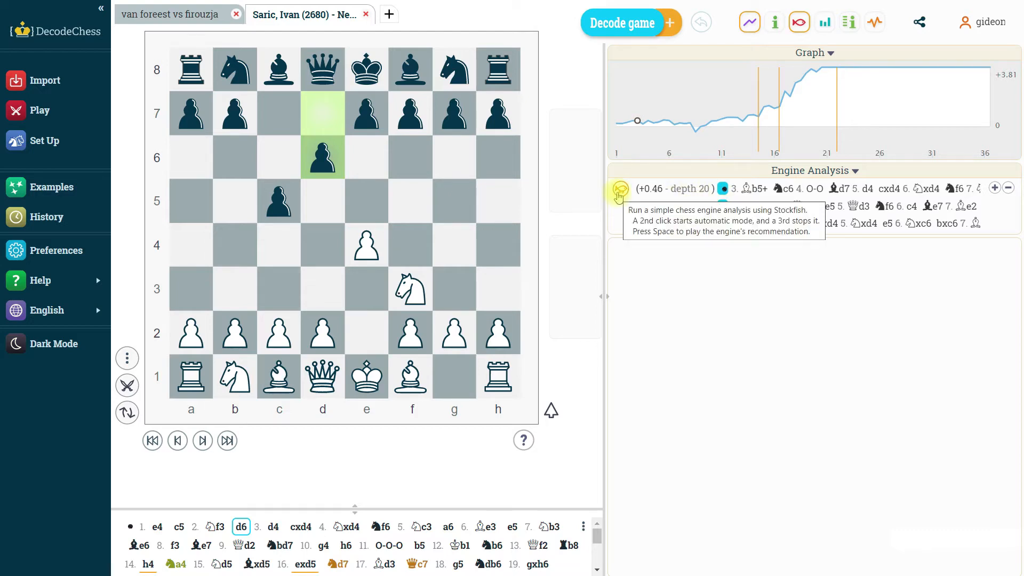
{"action": "left_click", "coordinate": [618, 189]}
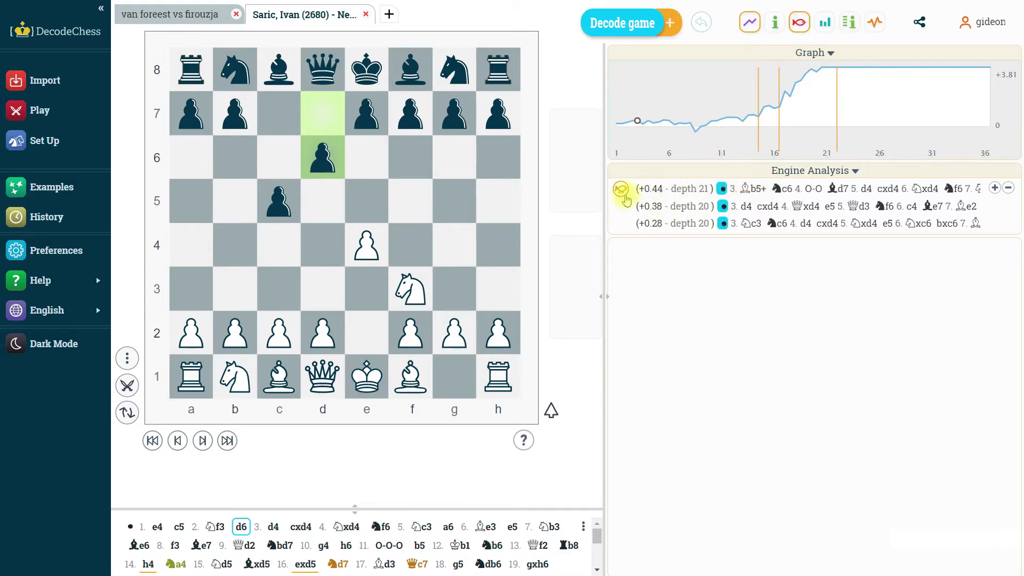
{"action": "mouse_move", "coordinate": [619, 189]}
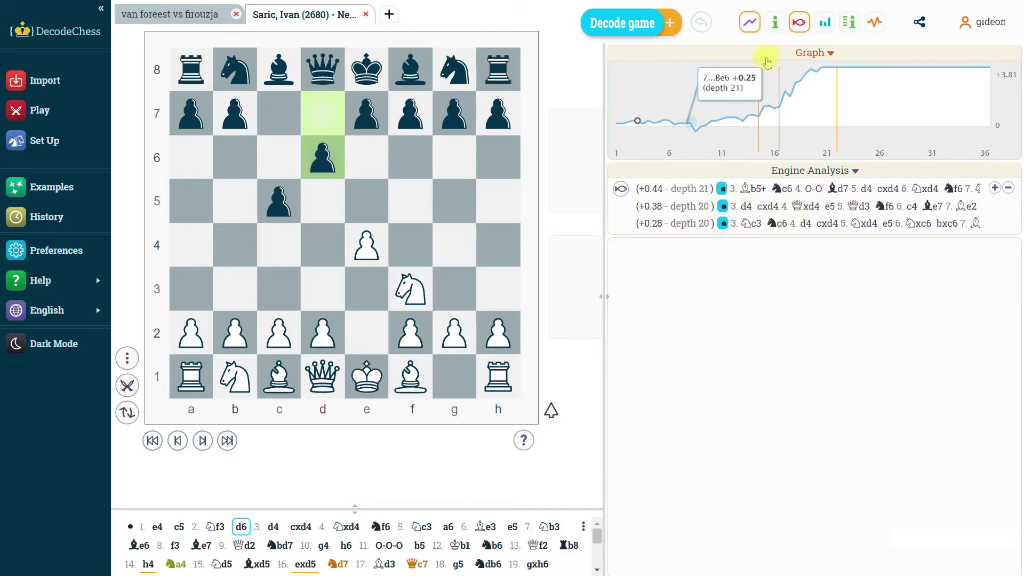
{"action": "left_click", "coordinate": [799, 22]}
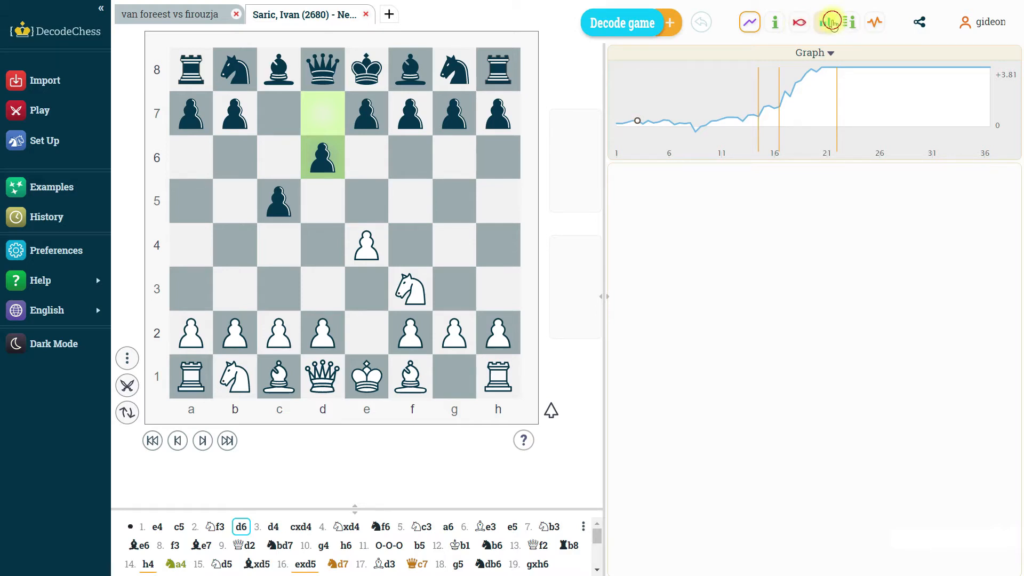
{"action": "left_click", "coordinate": [824, 22]}
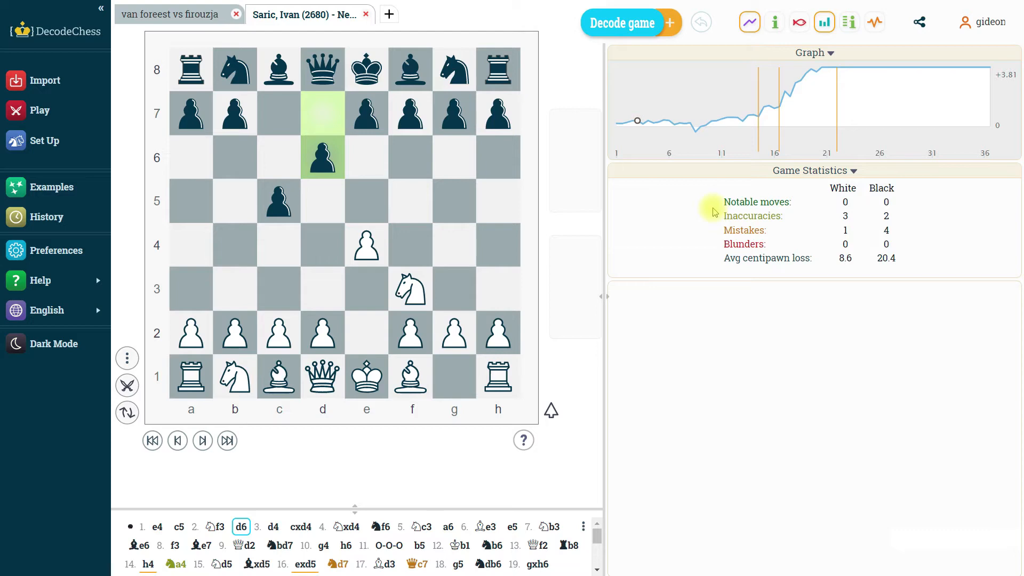
{"action": "mouse_move", "coordinate": [844, 215]}
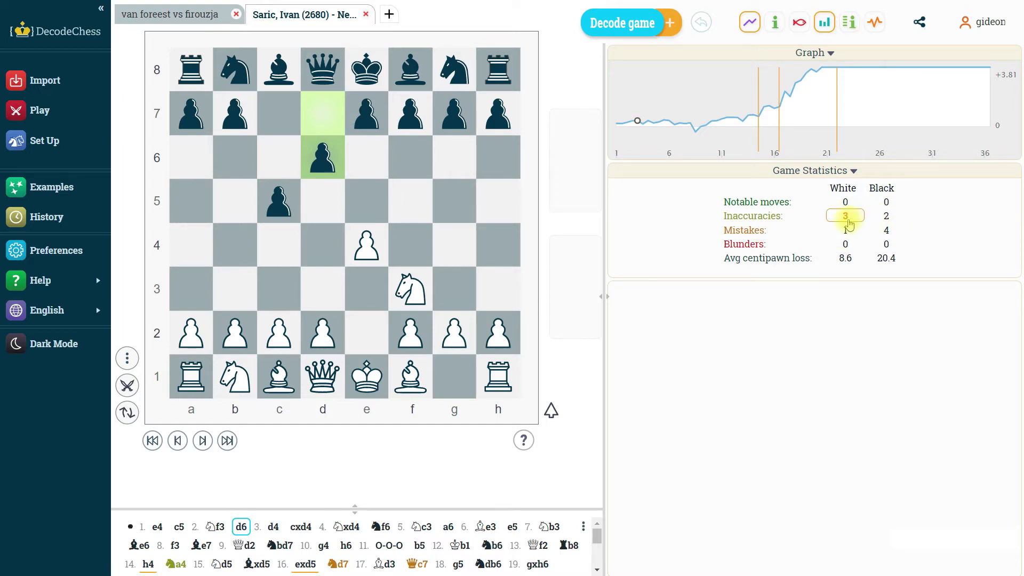
{"action": "mouse_move", "coordinate": [794, 104]}
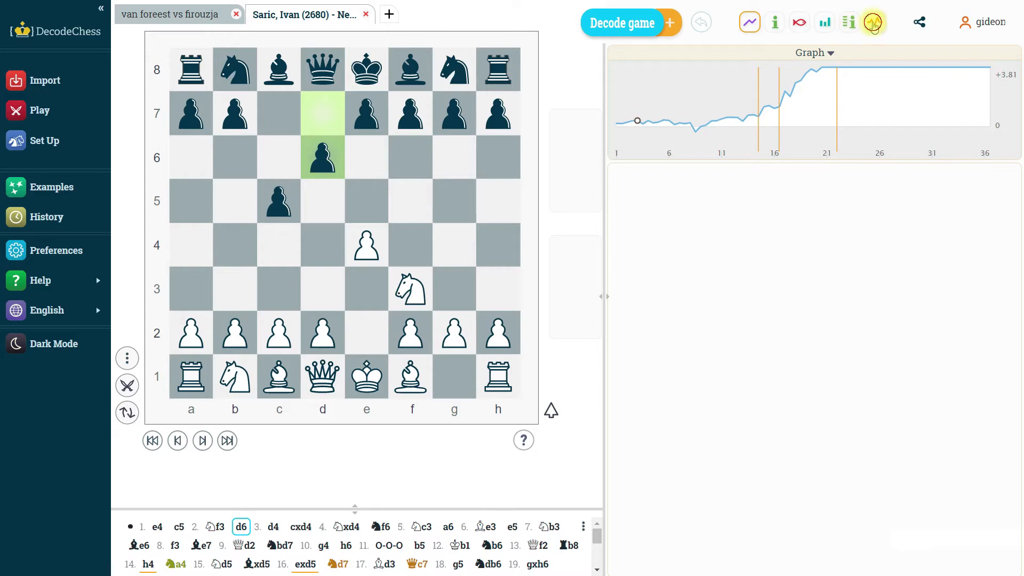
{"action": "left_click", "coordinate": [873, 22]}
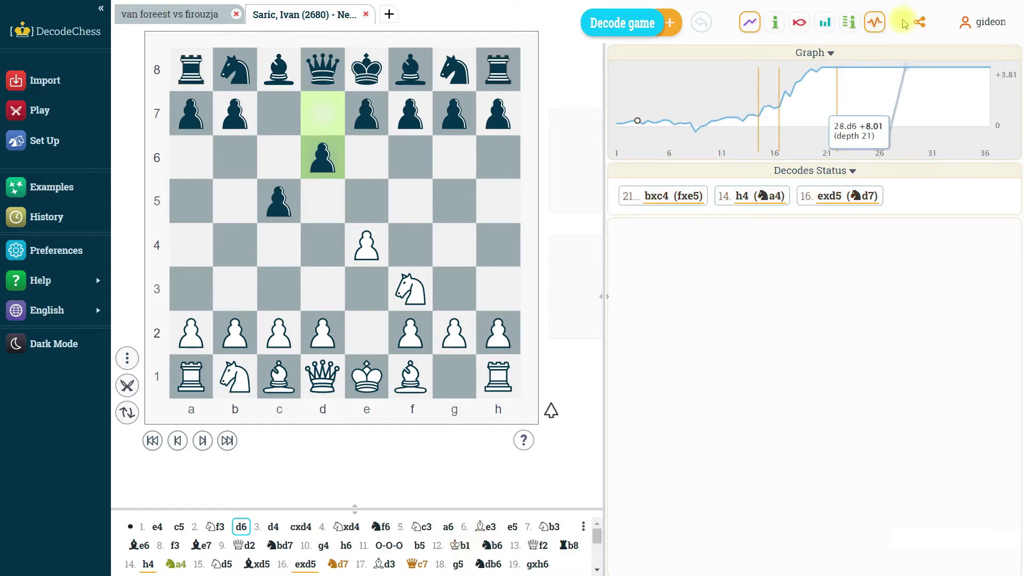
{"action": "left_click", "coordinate": [749, 23]}
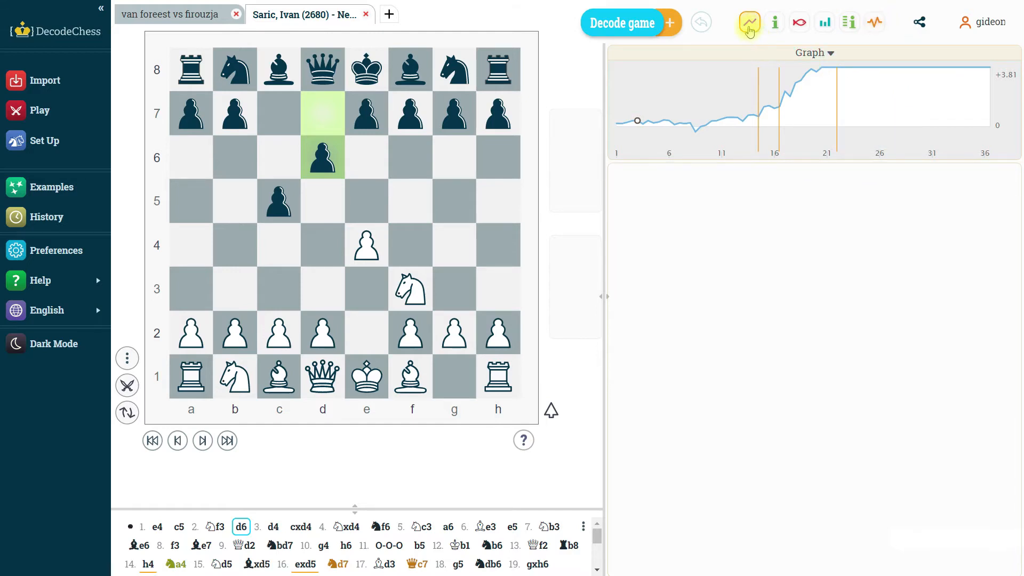
{"action": "left_click", "coordinate": [775, 22]}
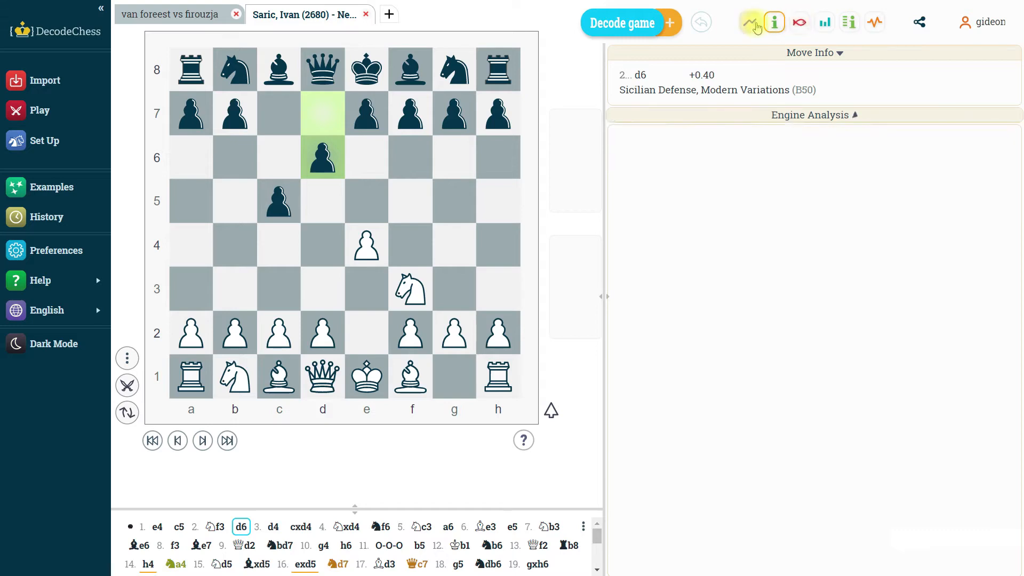
{"action": "left_click", "coordinate": [751, 22]}
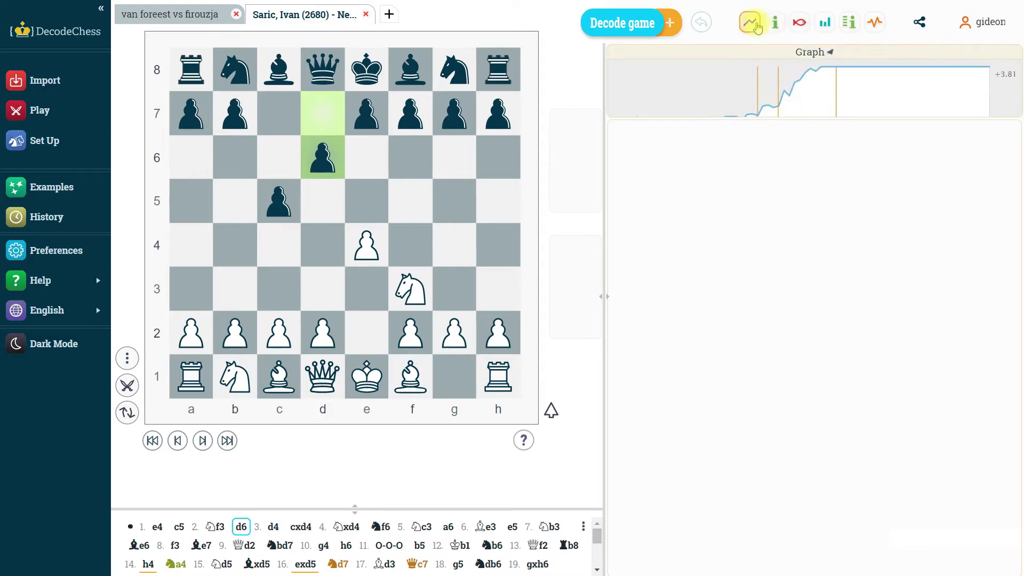
{"action": "left_click", "coordinate": [750, 23]}
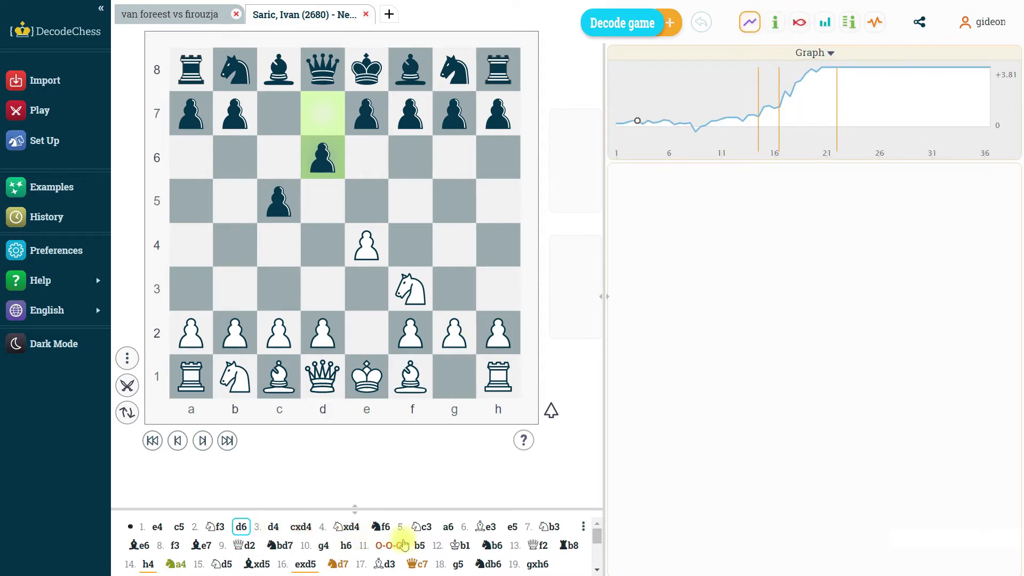
- Jump to the decoded move 16. exd5 and scroll its explanation to the mistake verdict and threats
{"action": "left_click", "coordinate": [305, 553]}
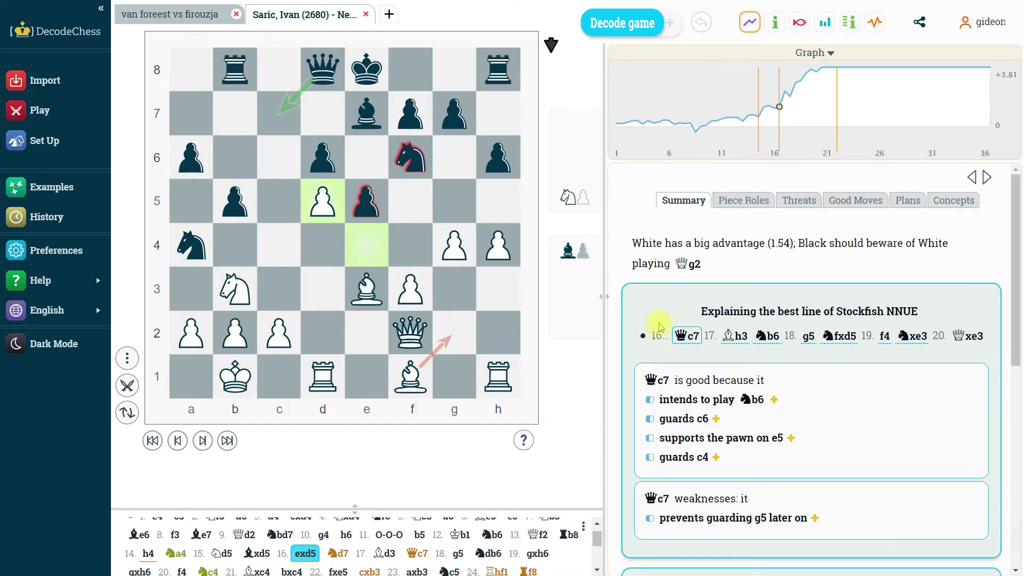
{"action": "mouse_move", "coordinate": [634, 247]}
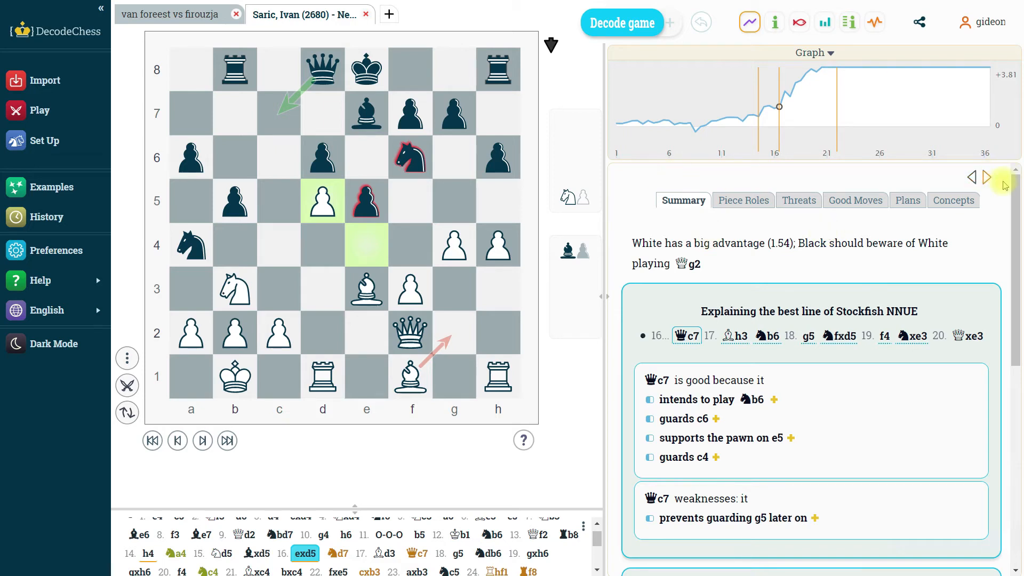
{"action": "scroll", "scroll_direction": "down", "scroll_amount": 3}
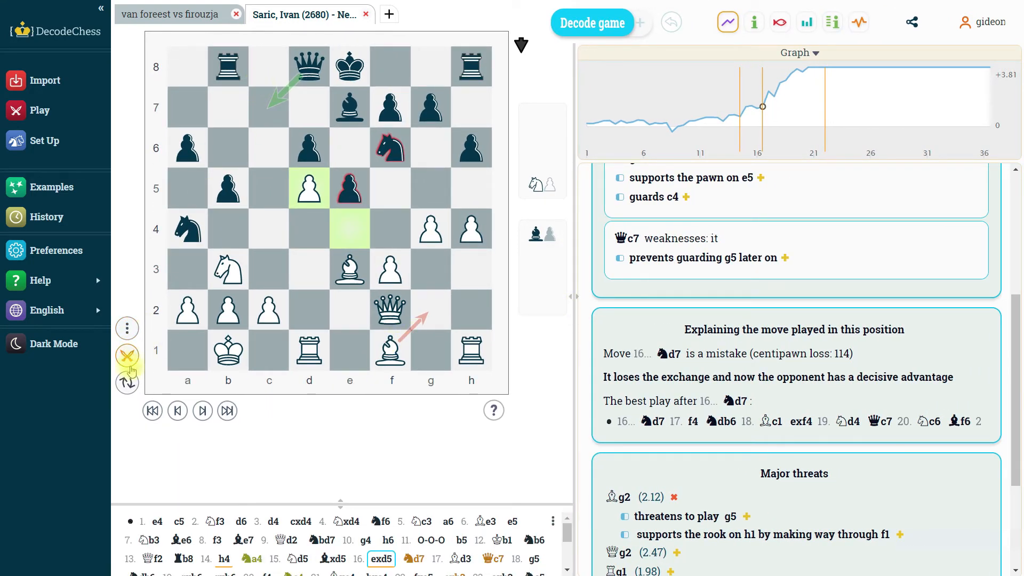
- Open Configure the Arrows from the board's three-dot menu
{"action": "left_click", "coordinate": [127, 328]}
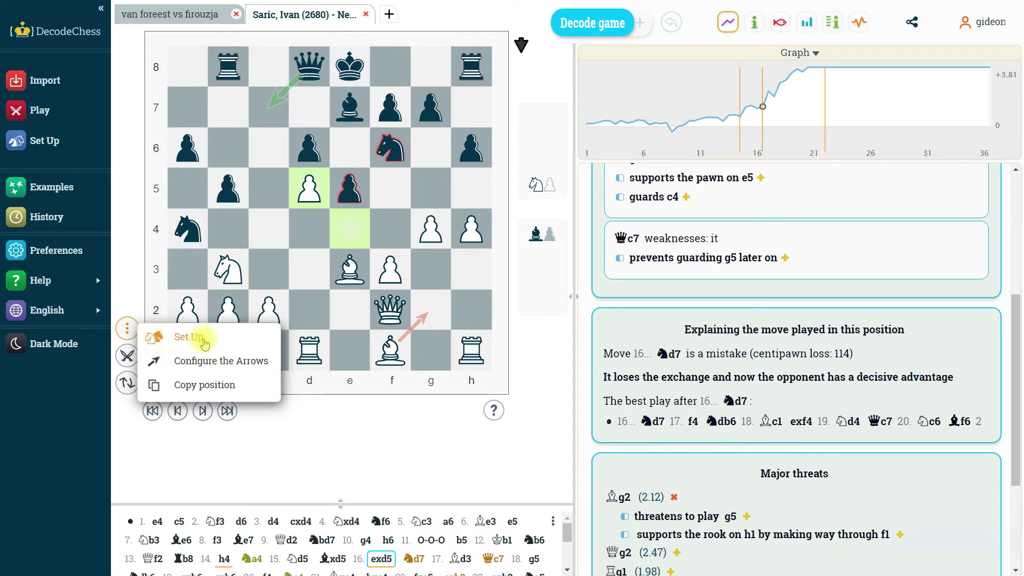
{"action": "mouse_move", "coordinate": [221, 360]}
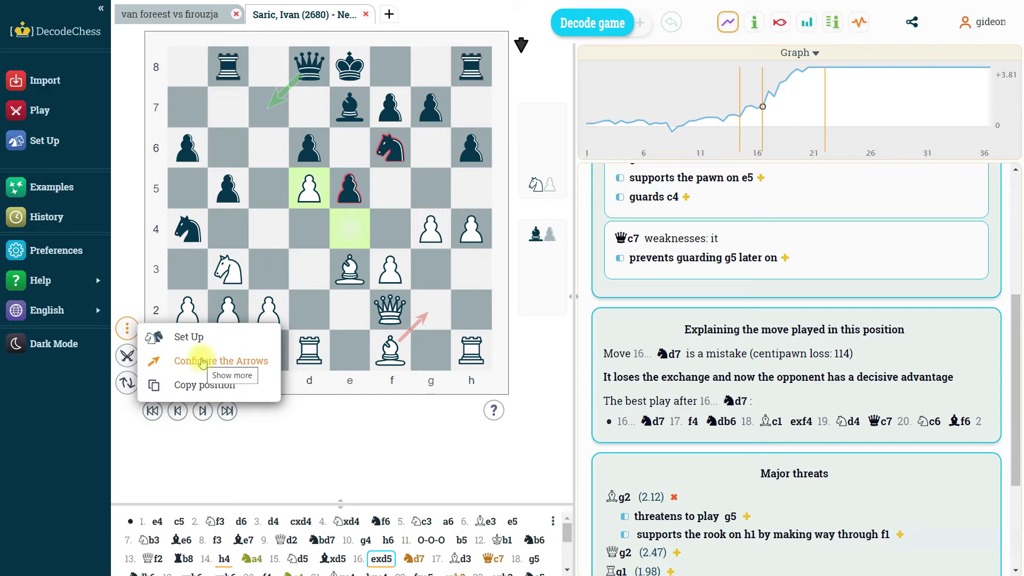
{"action": "left_click", "coordinate": [221, 361]}
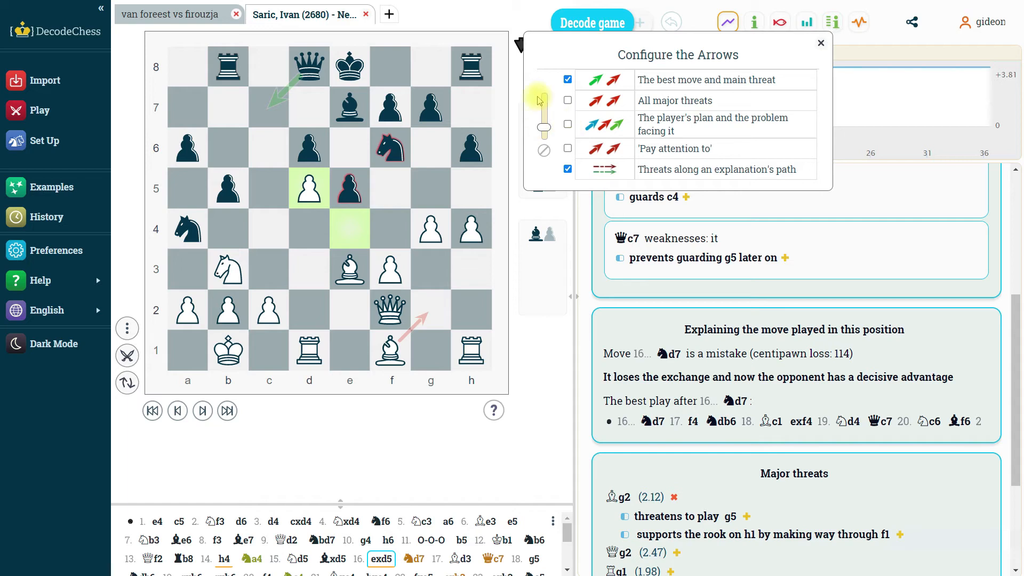
{"action": "mouse_move", "coordinate": [637, 79]}
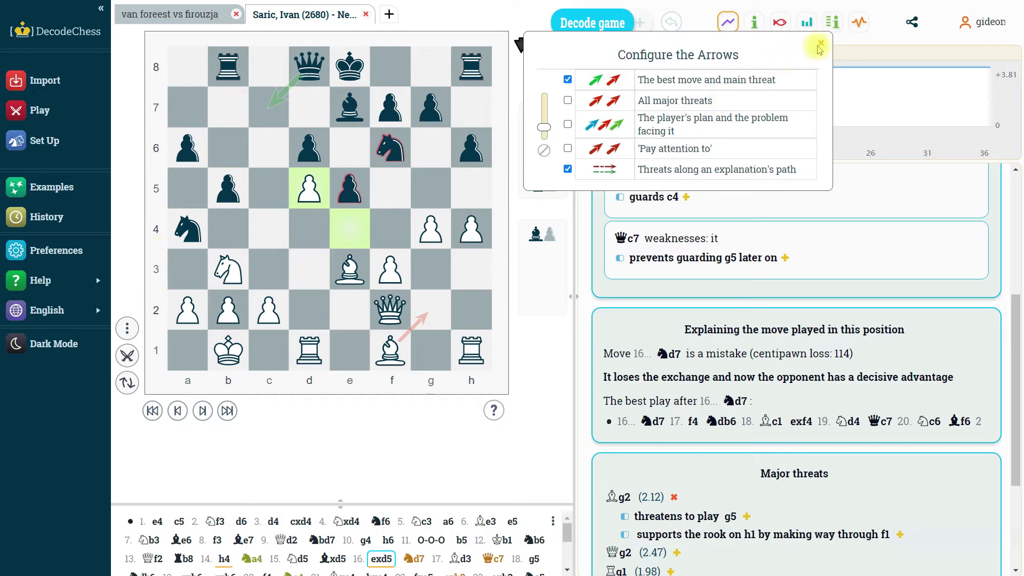
- Close the Configure the Arrows settings, returning to the move 16 explanation
{"action": "left_click", "coordinate": [821, 43]}
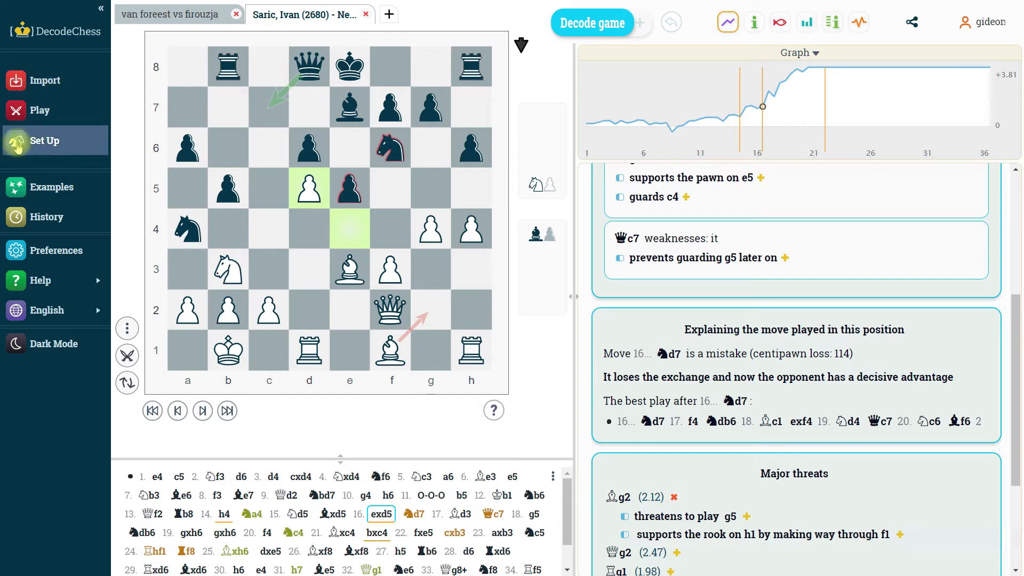
{"action": "mouse_move", "coordinate": [435, 6]}
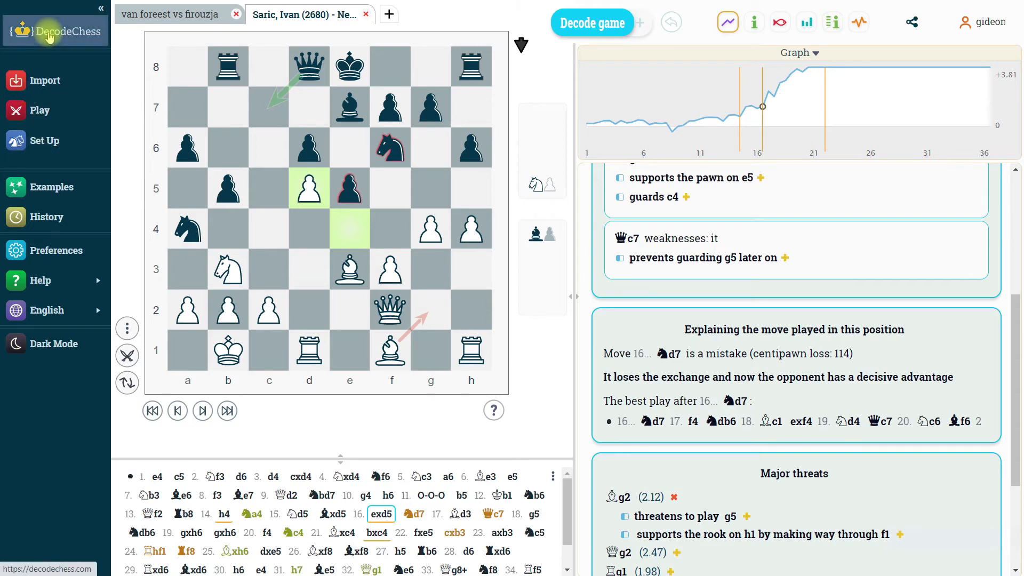
{"action": "mouse_move", "coordinate": [44, 140]}
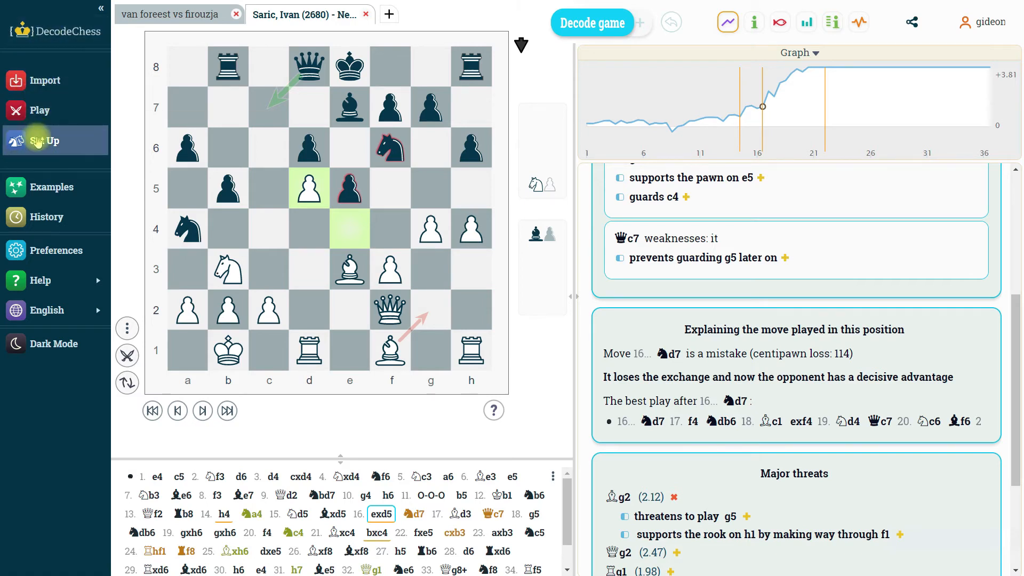
{"action": "mouse_move", "coordinate": [35, 80]}
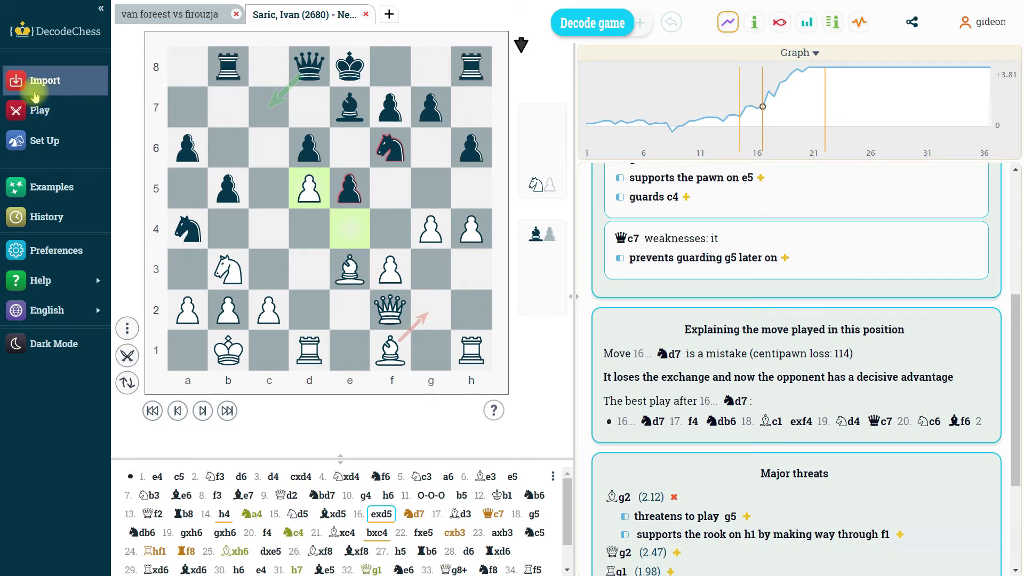
{"action": "mouse_move", "coordinate": [44, 80]}
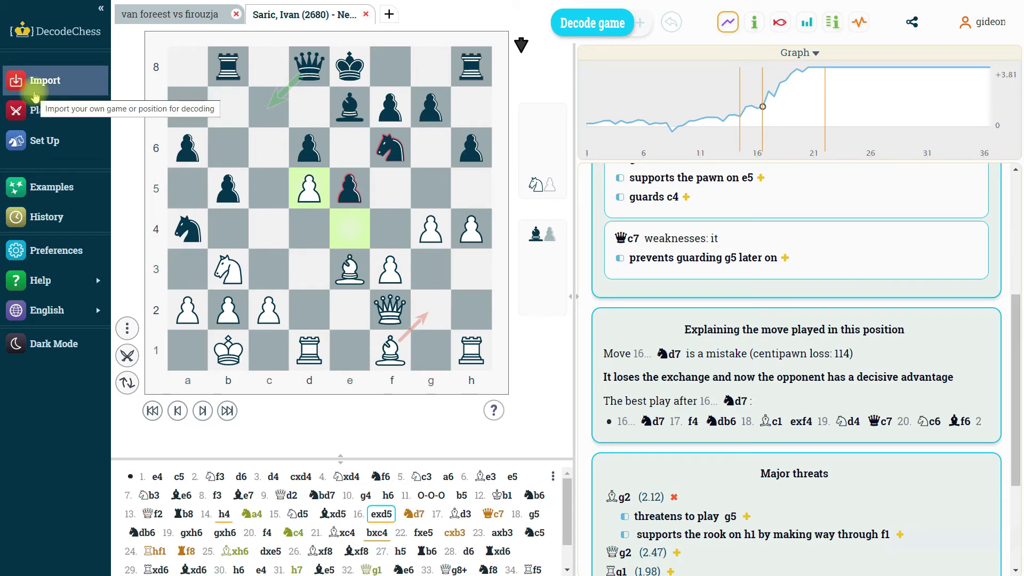
{"action": "mouse_move", "coordinate": [40, 110]}
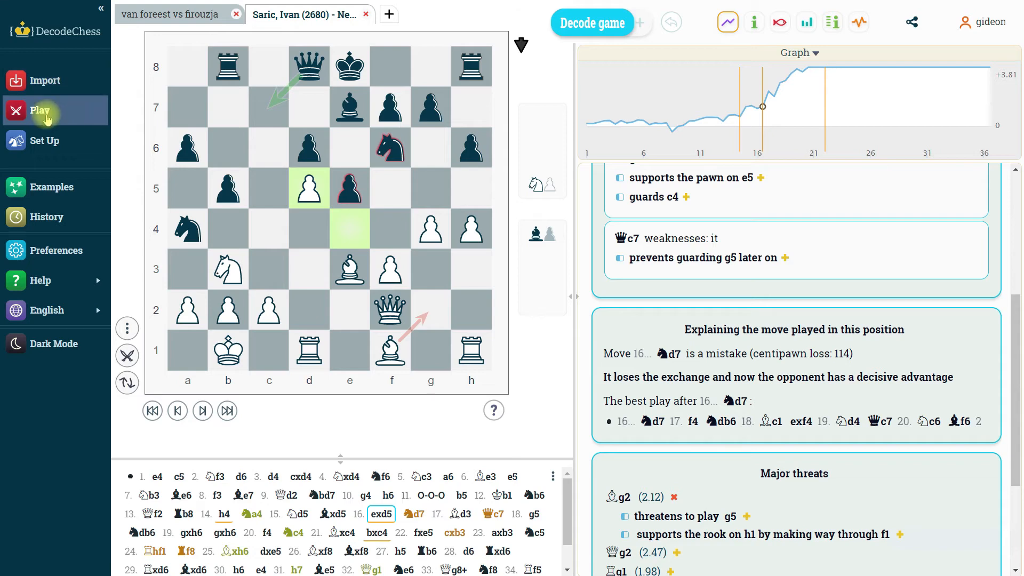
{"action": "mouse_move", "coordinate": [44, 80]}
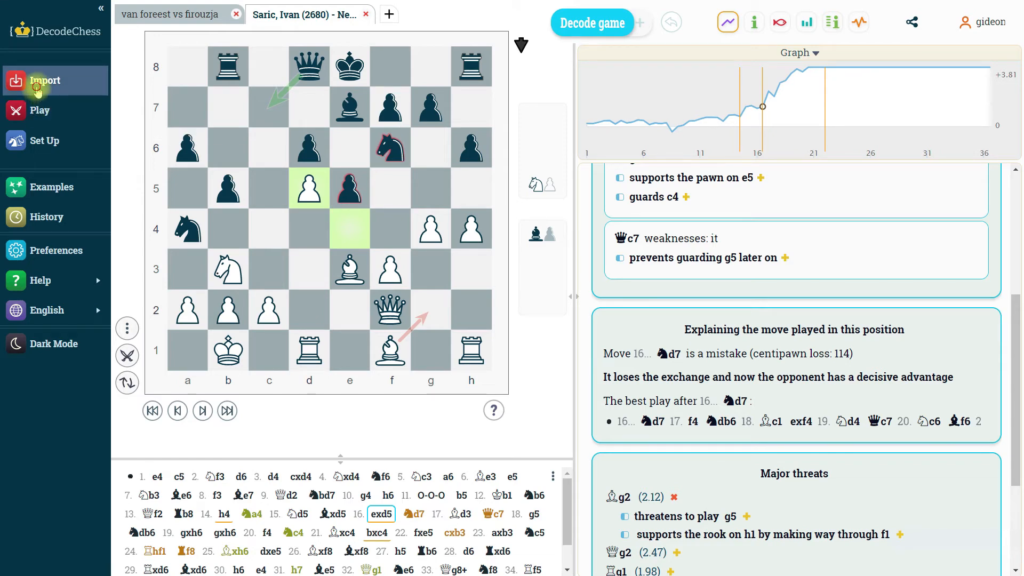
- Open the Import a game window from the sidebar and close it again
{"action": "left_click", "coordinate": [44, 81]}
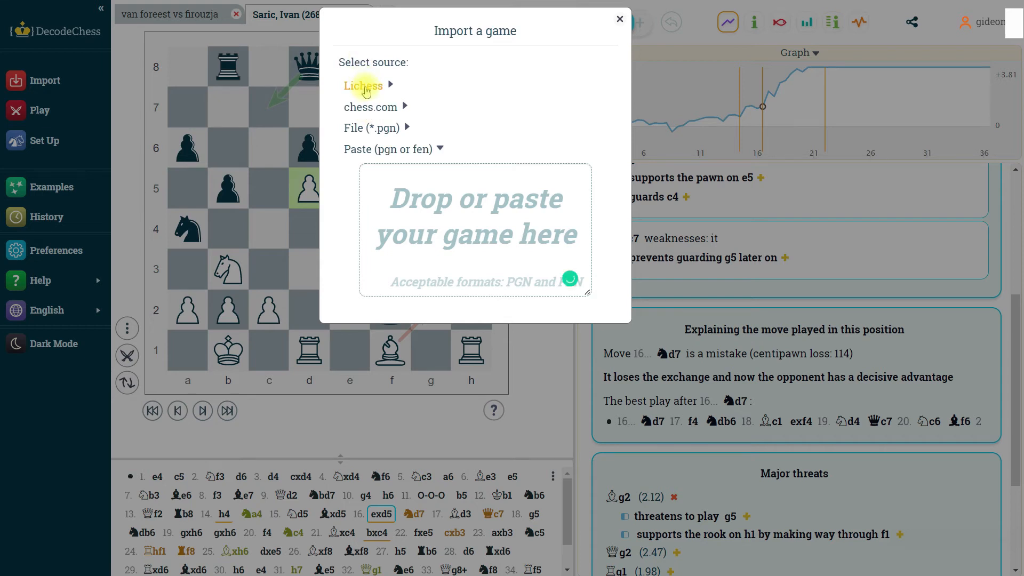
{"action": "mouse_move", "coordinate": [366, 110]}
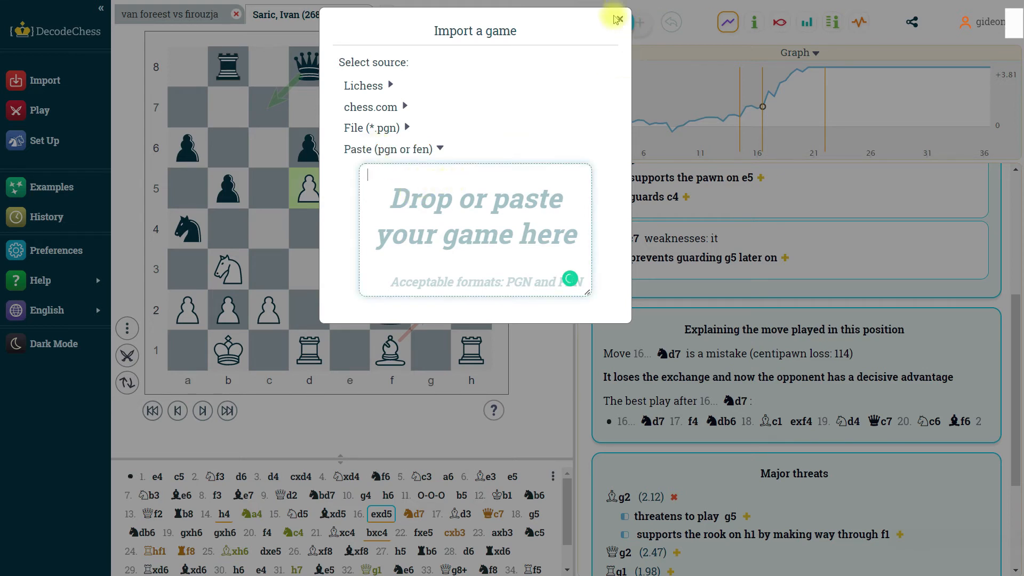
{"action": "left_click", "coordinate": [618, 18]}
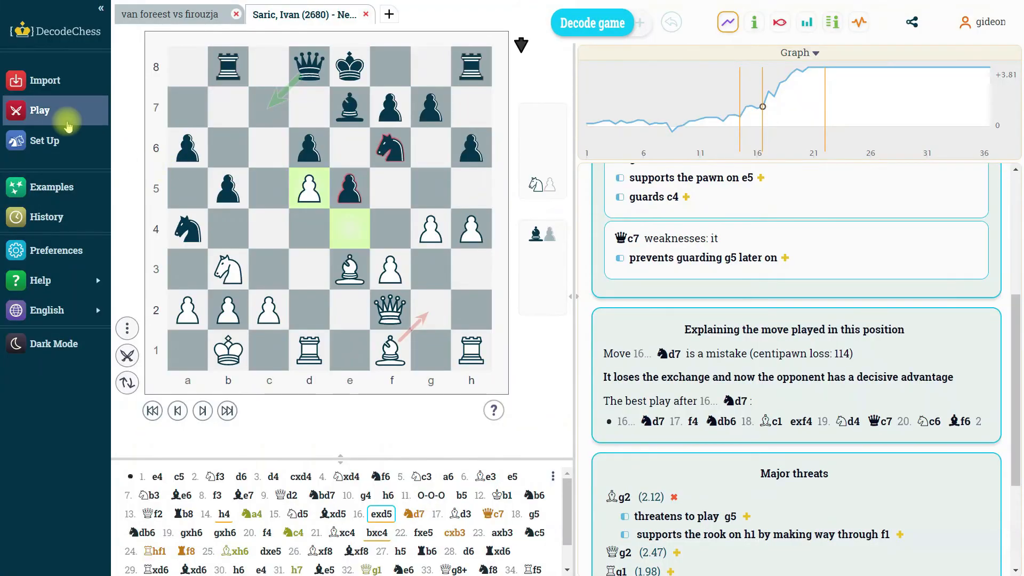
- Start a new Game 17 from Play and dismiss the human-like opponent setup without playing
{"action": "left_click", "coordinate": [40, 109]}
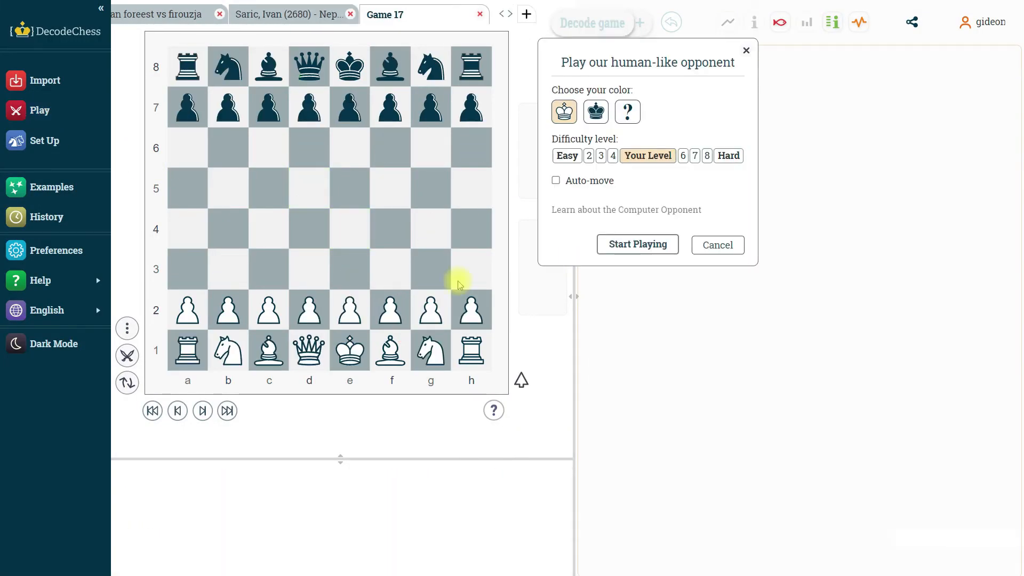
{"action": "mouse_move", "coordinate": [350, 66]}
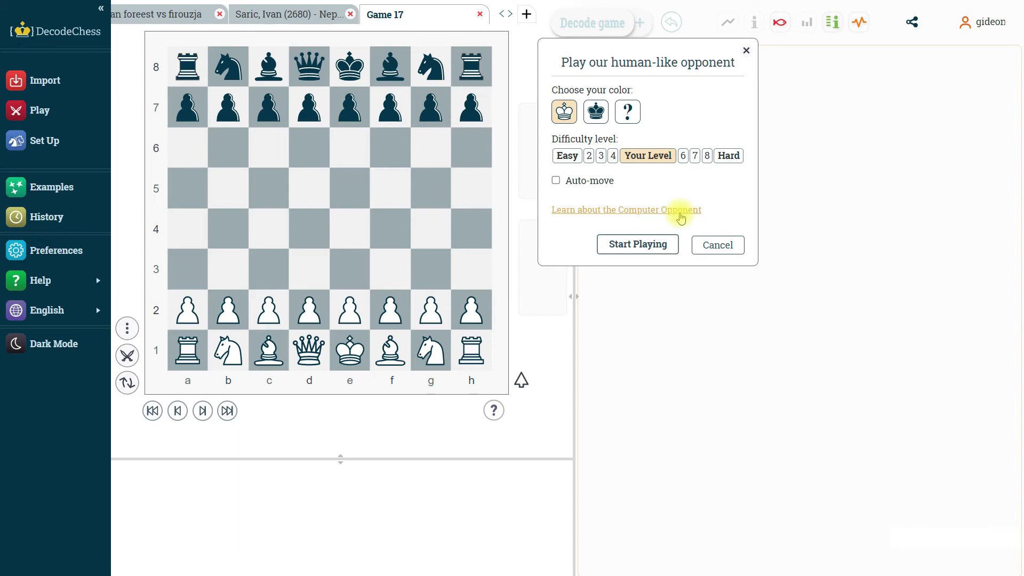
{"action": "mouse_move", "coordinate": [602, 226]}
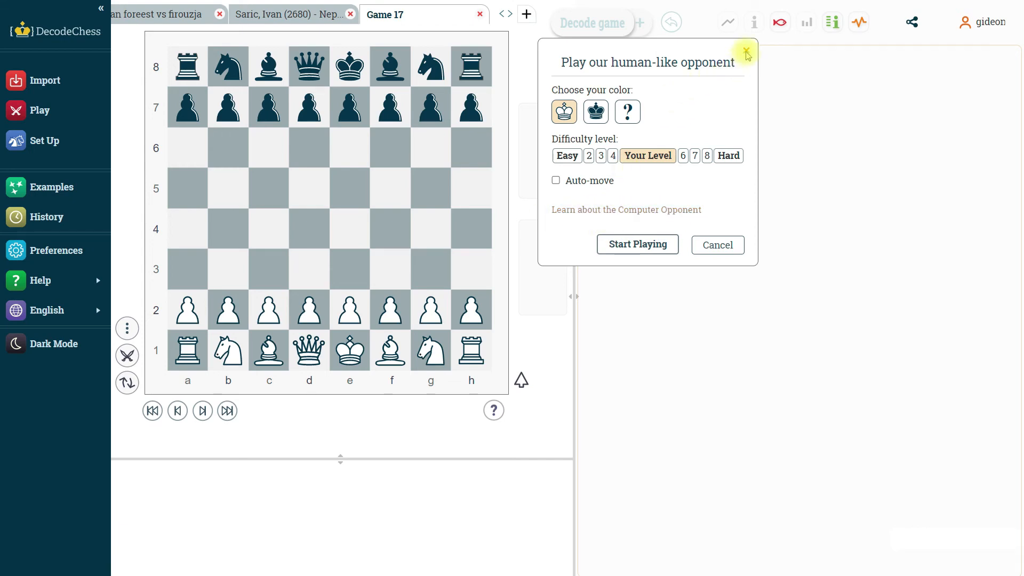
{"action": "left_click", "coordinate": [746, 53]}
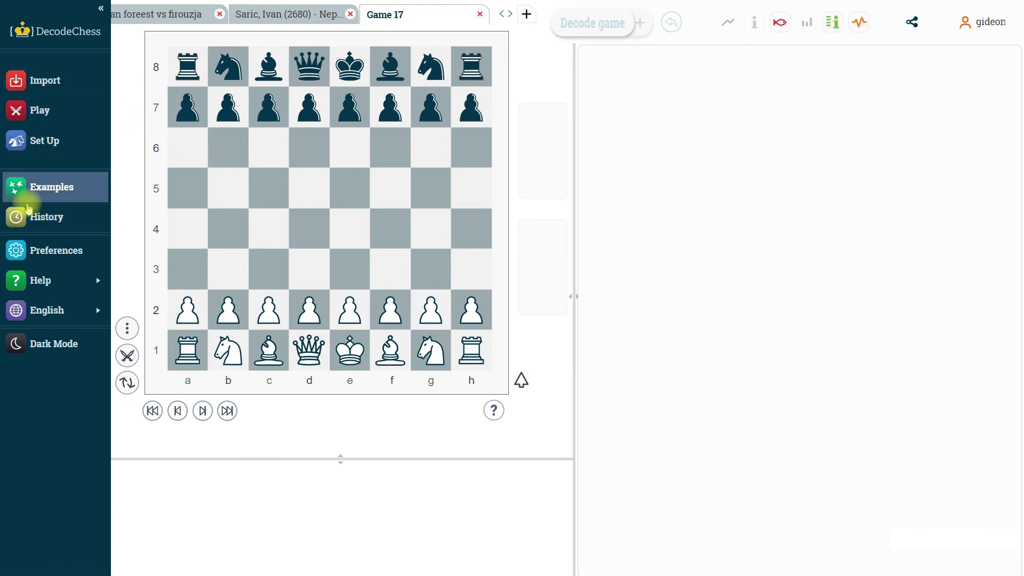
{"action": "mouse_move", "coordinate": [56, 251]}
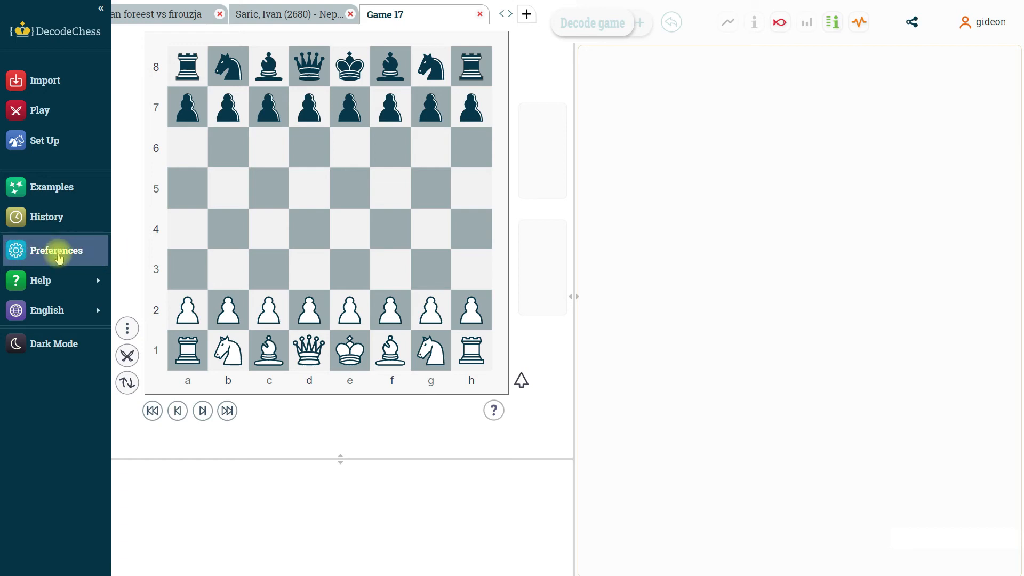
- In Preferences, try the default game panel position and the beside-the-board layout
{"action": "left_click", "coordinate": [56, 250]}
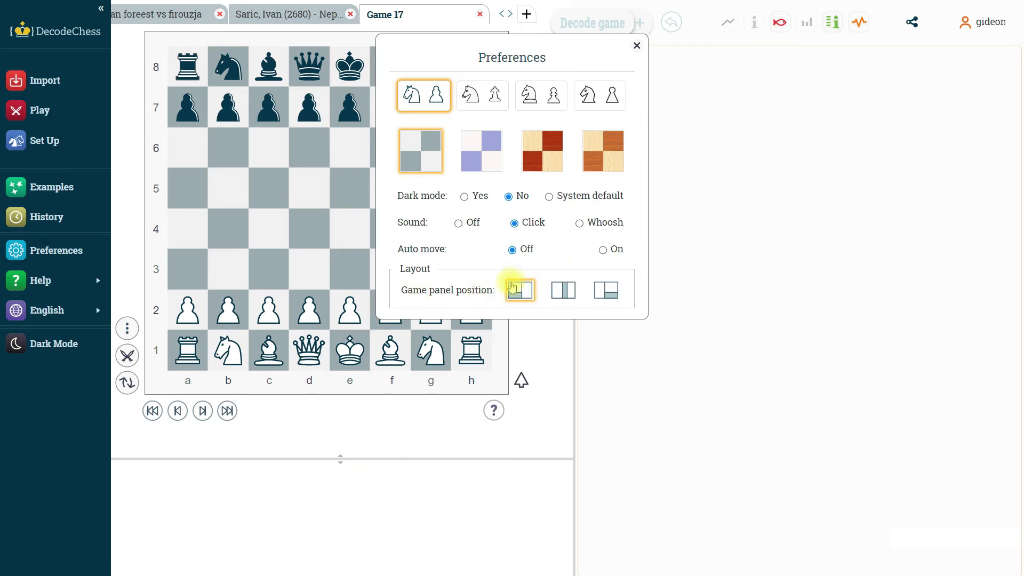
{"action": "left_click", "coordinate": [519, 289]}
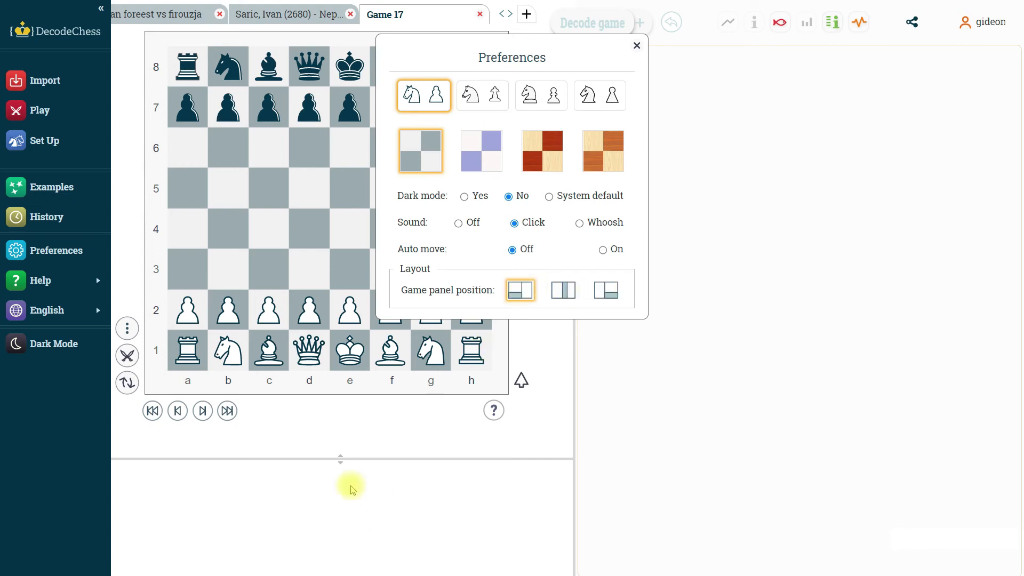
{"action": "mouse_move", "coordinate": [563, 290]}
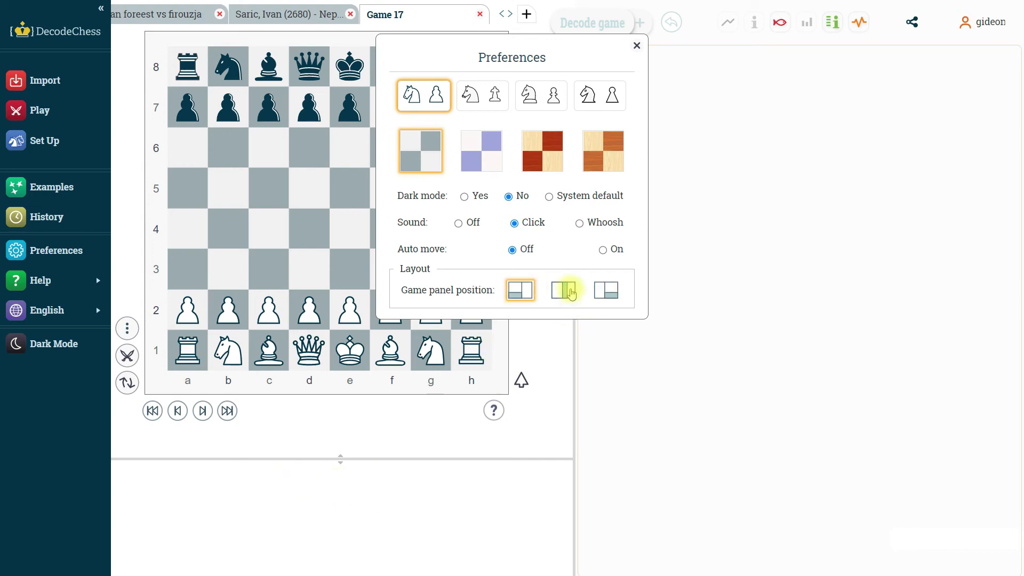
{"action": "left_click", "coordinate": [564, 290]}
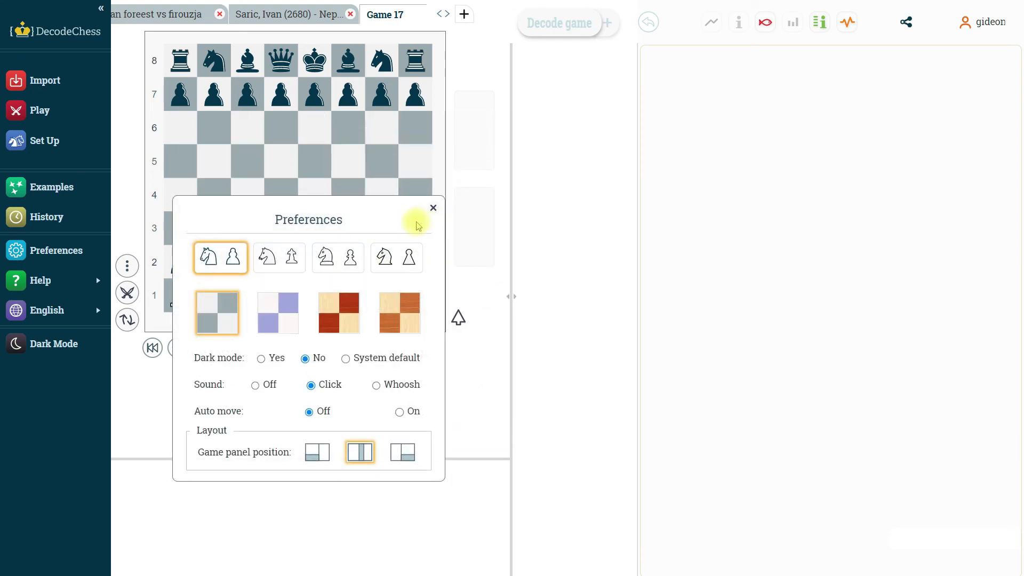
{"action": "mouse_move", "coordinate": [542, 85]}
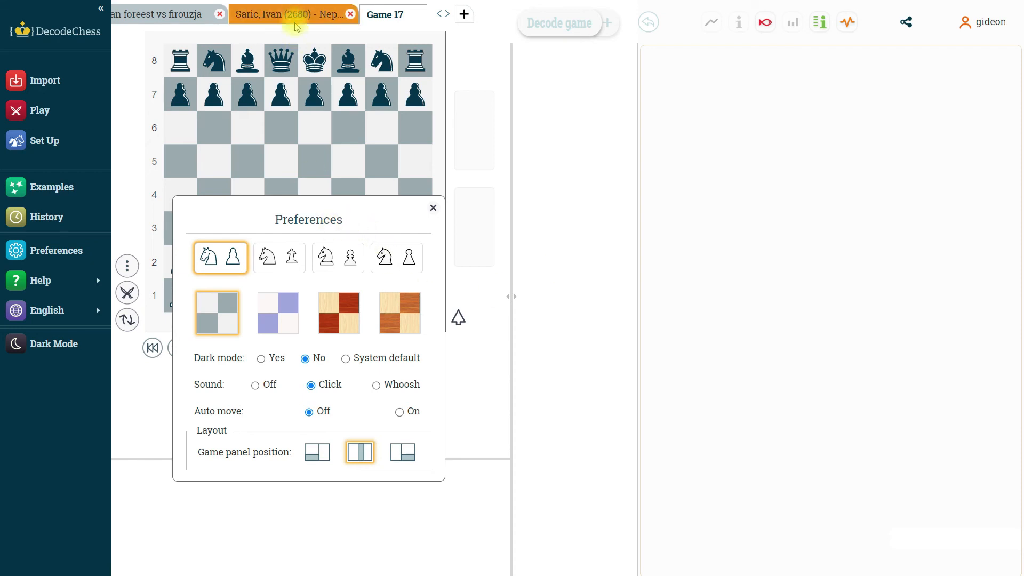
- On the Saric analysis tab, try the panel below the analysis, restore it under the board, and close Preferences
{"action": "left_click", "coordinate": [432, 207]}
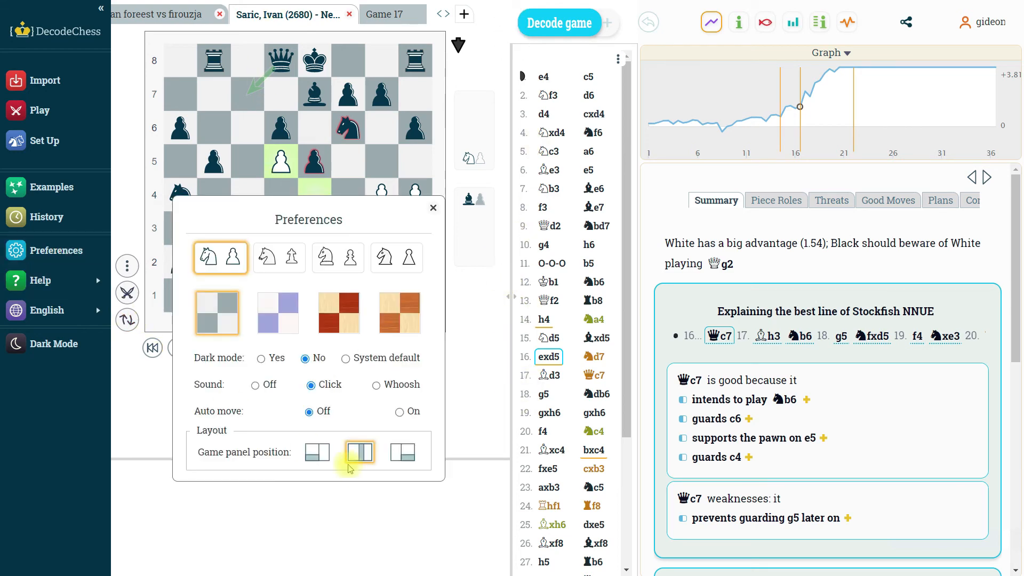
{"action": "left_click", "coordinate": [402, 452]}
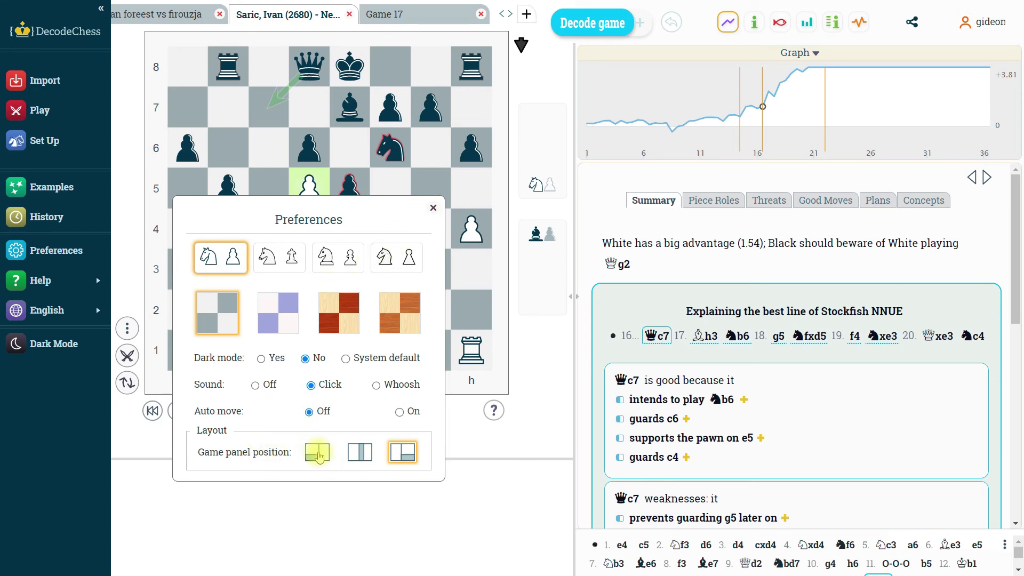
{"action": "left_click", "coordinate": [317, 451]}
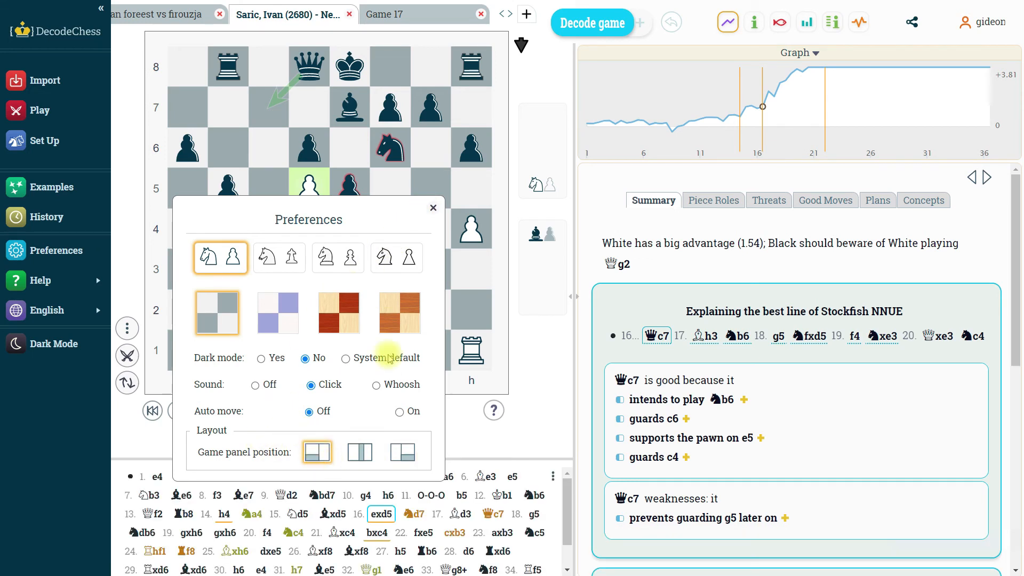
{"action": "left_click", "coordinate": [433, 208]}
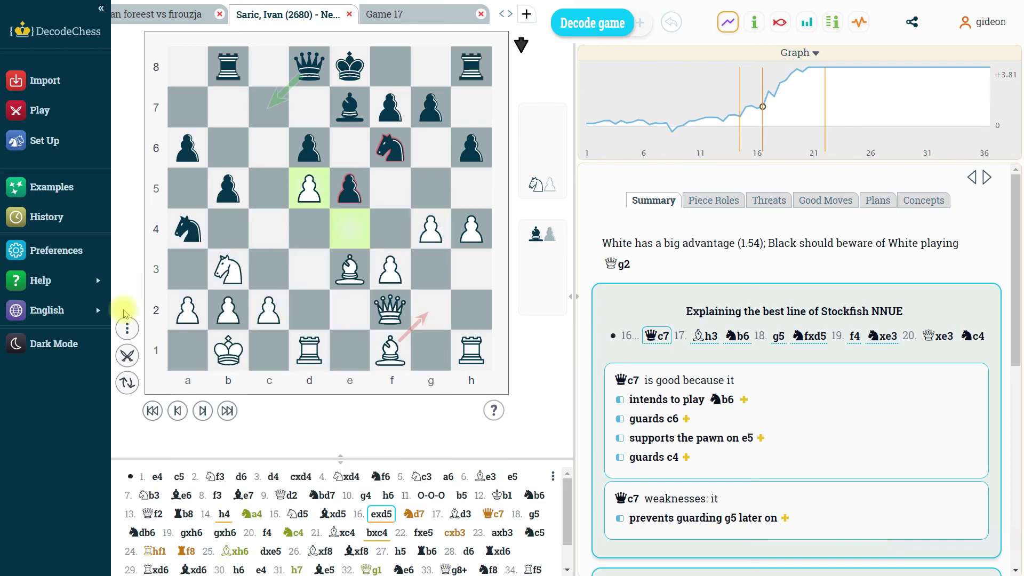
{"action": "mouse_move", "coordinate": [65, 344]}
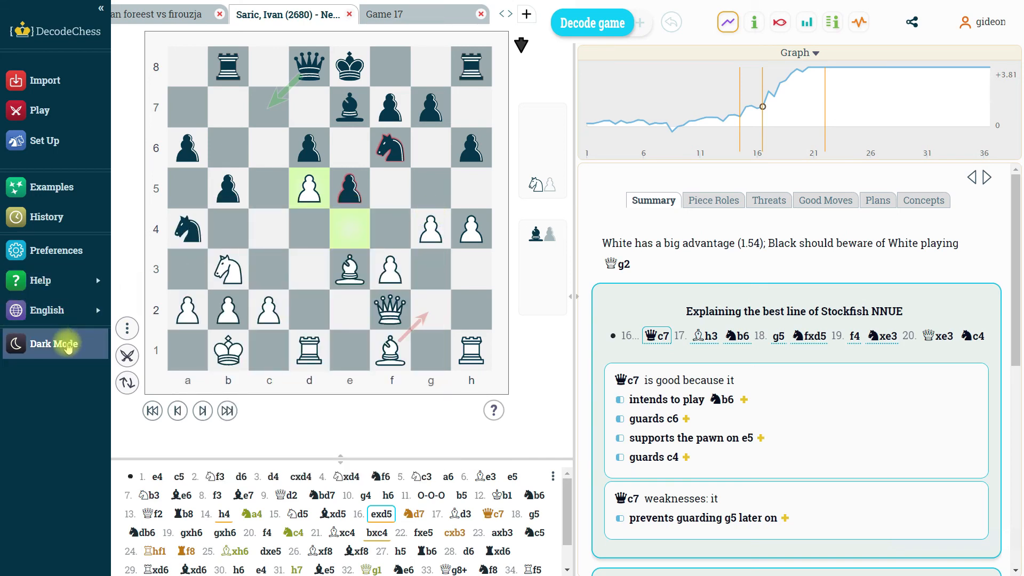
{"action": "mouse_move", "coordinate": [56, 343]}
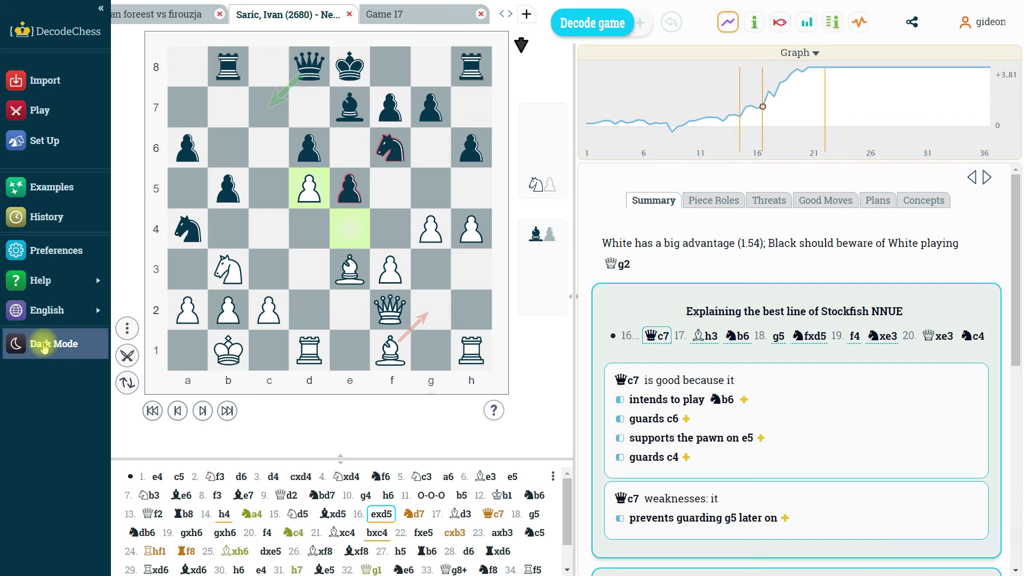
{"action": "mouse_move", "coordinate": [53, 344]}
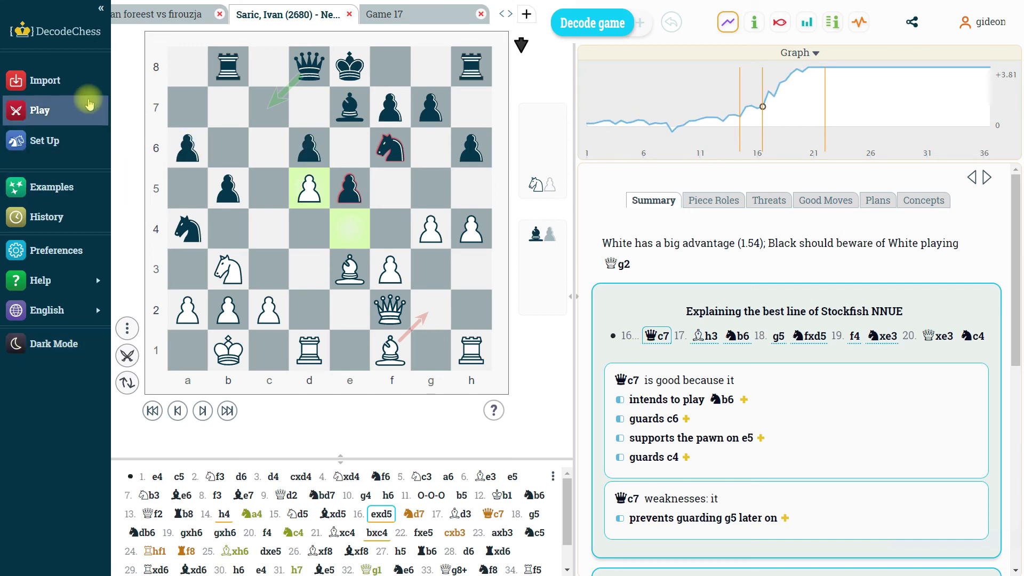
{"action": "mouse_move", "coordinate": [567, 296]}
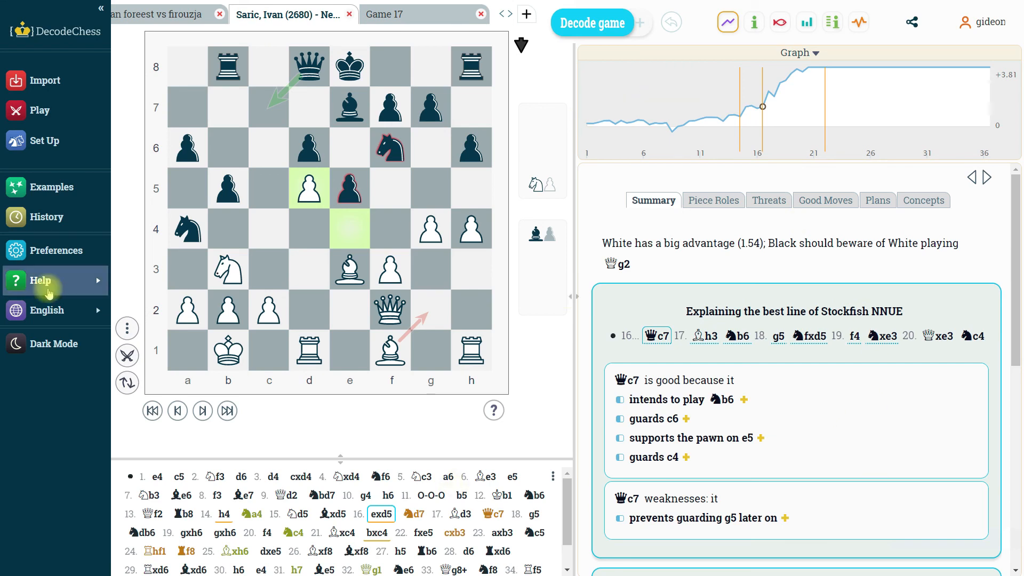
{"action": "left_click", "coordinate": [40, 280]}
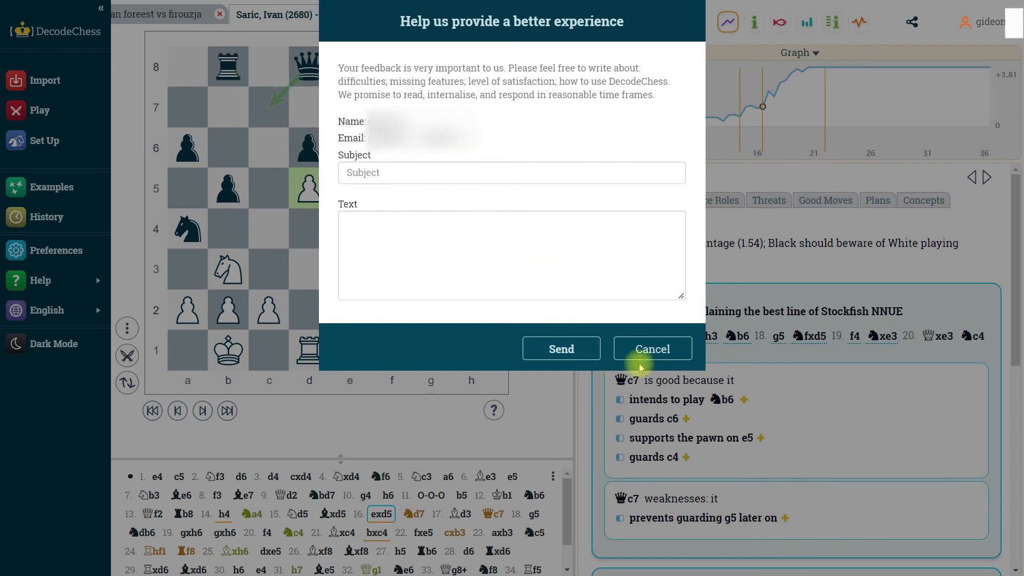
{"action": "mouse_move", "coordinate": [421, 95]}
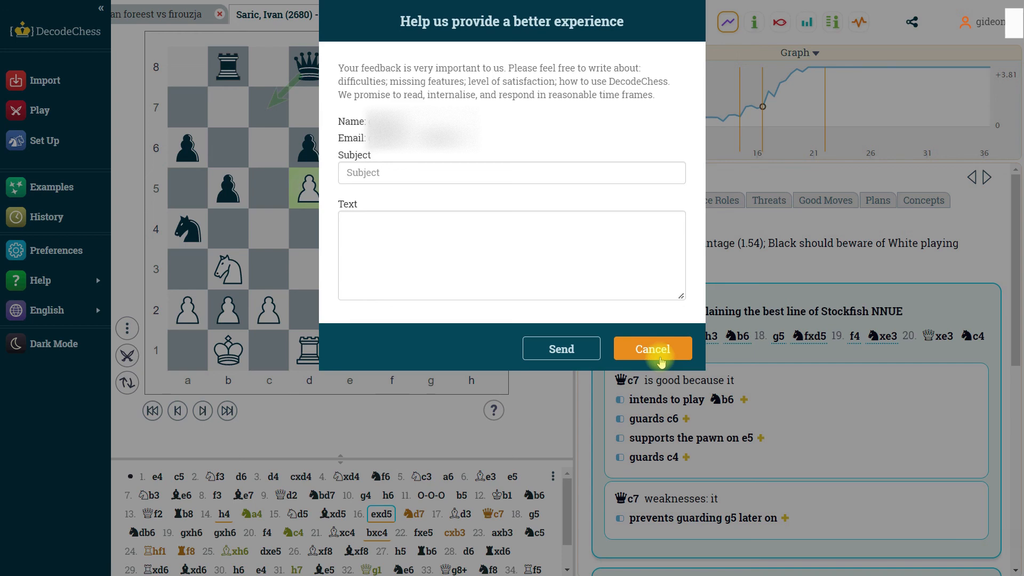
{"action": "left_click", "coordinate": [651, 348]}
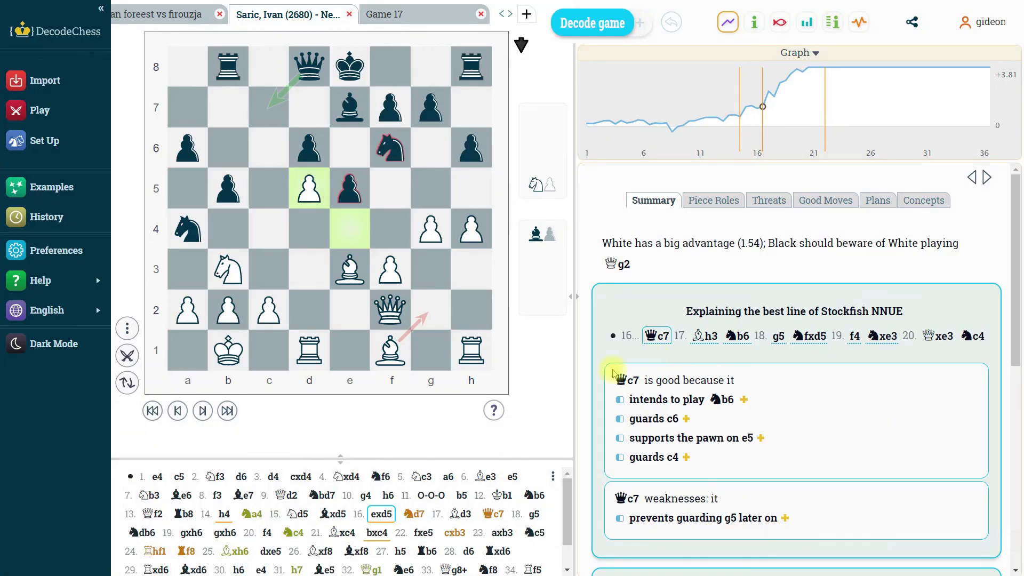